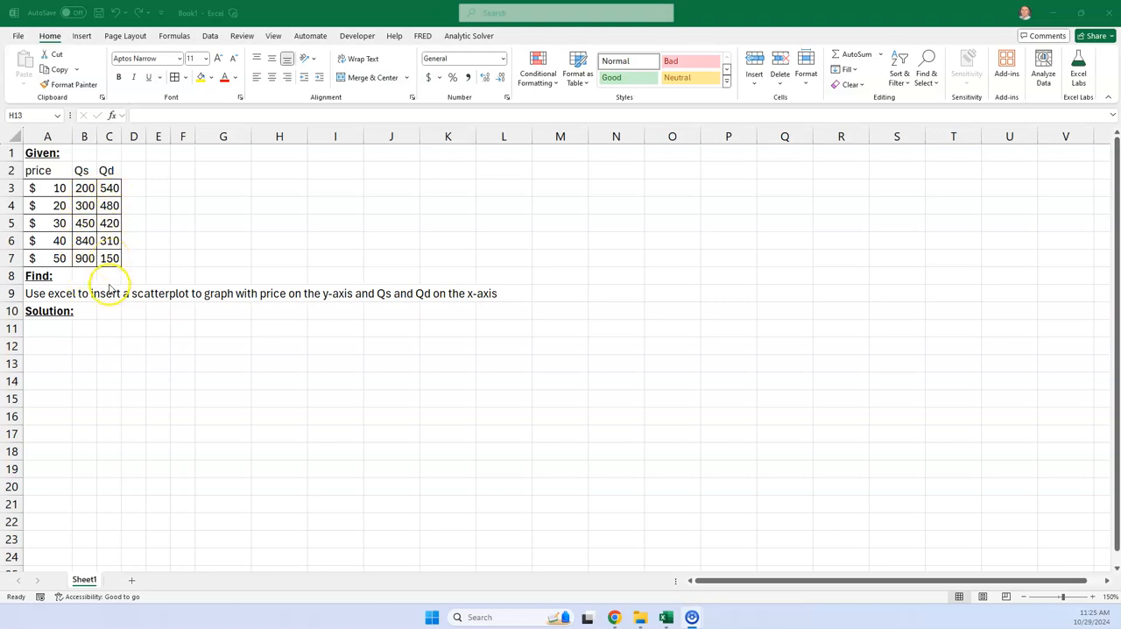
{"action": "mouse_move", "coordinate": [333, 305]}
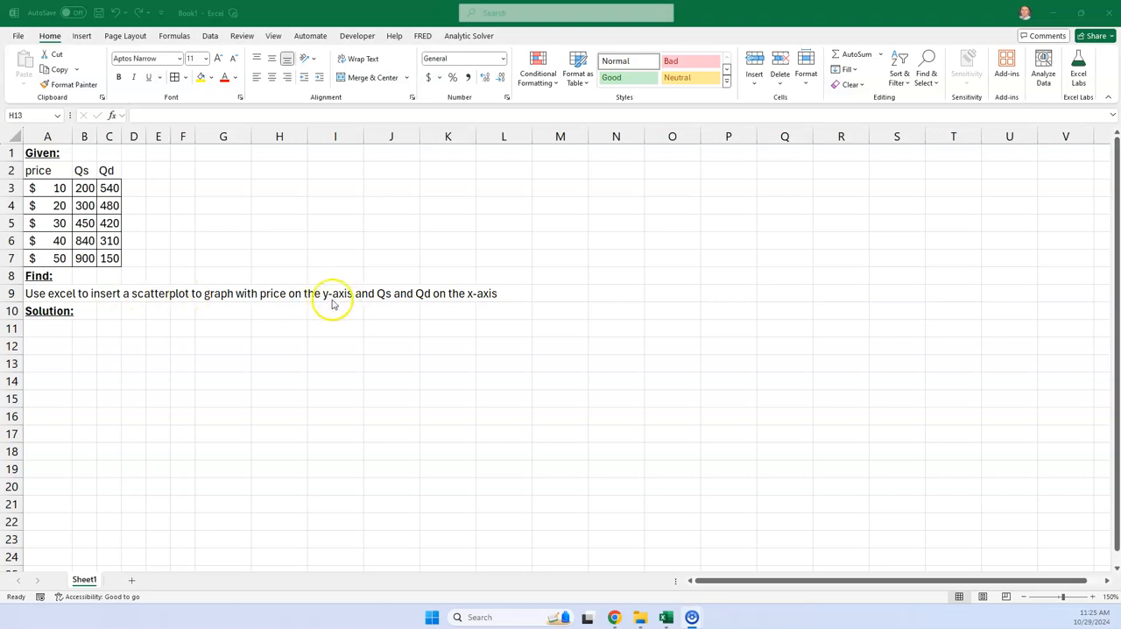
{"action": "mouse_move", "coordinate": [337, 302]}
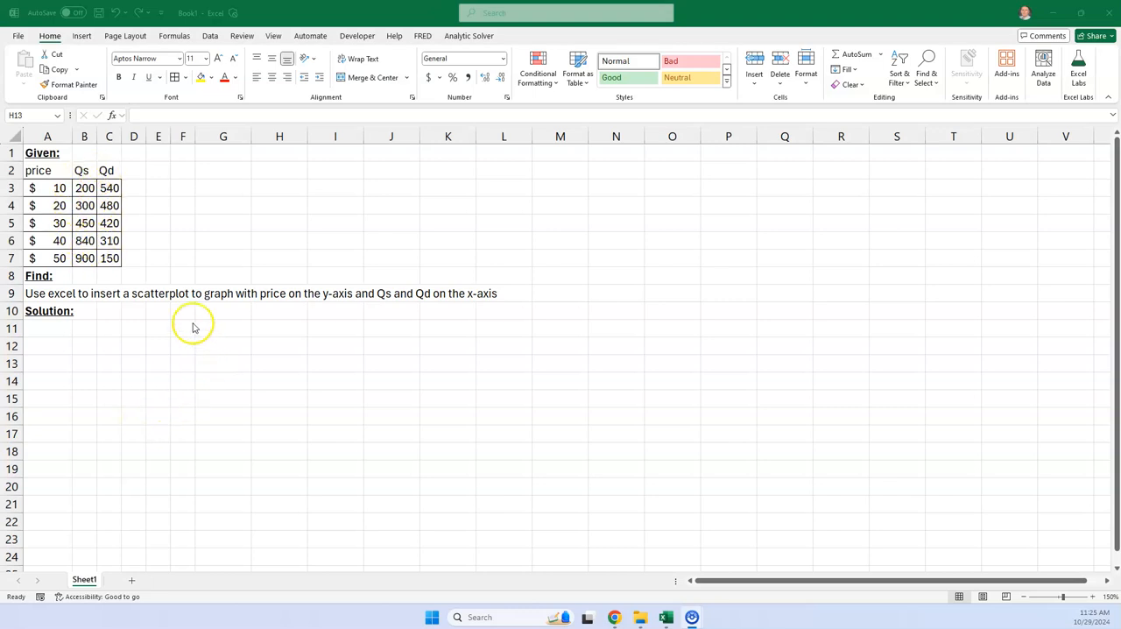
Step: Insert a scatter chart with lines and markers from the price, Qs and Qd data in A2:C7
{"action": "left_click_drag", "start_coordinate": [47, 170], "coordinate": [109, 222]}
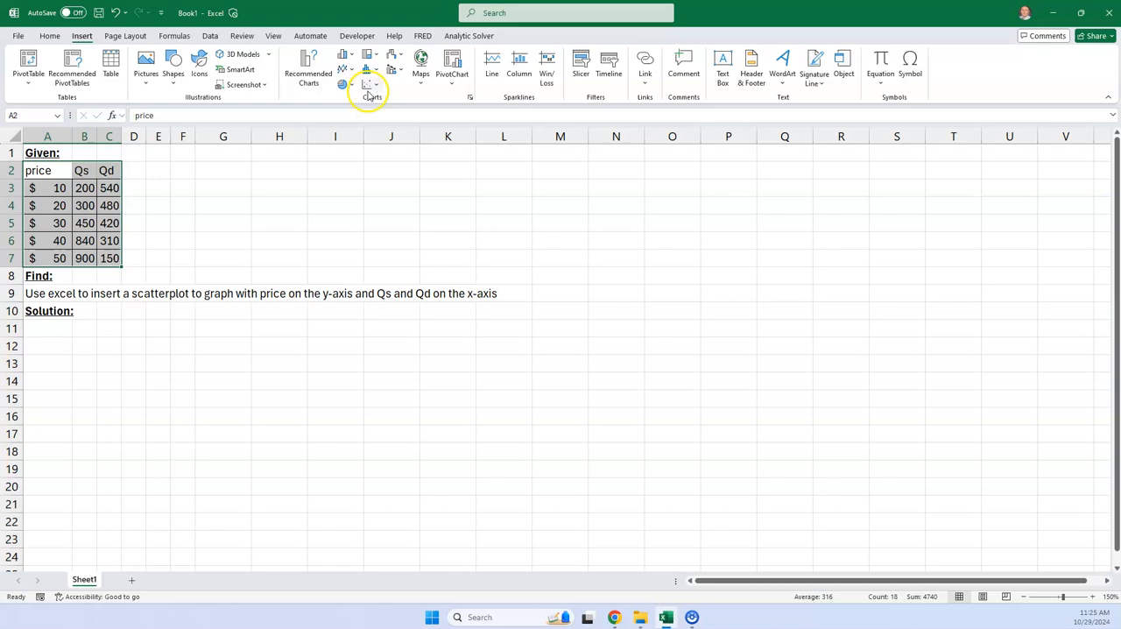
{"action": "left_click", "coordinate": [372, 84]}
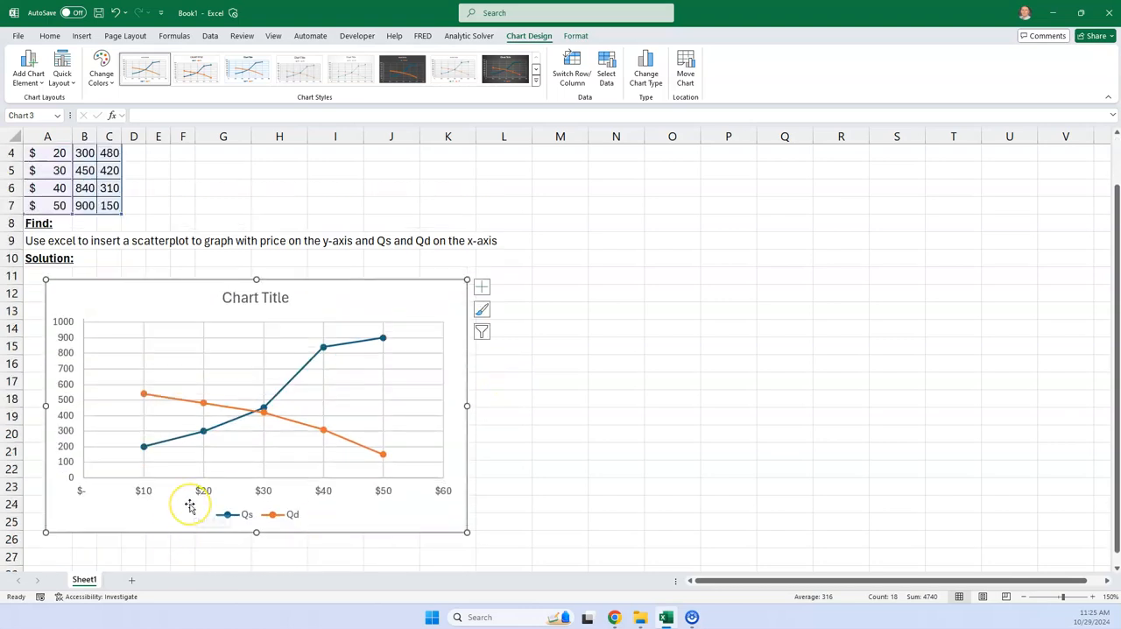
{"action": "mouse_move", "coordinate": [210, 508]}
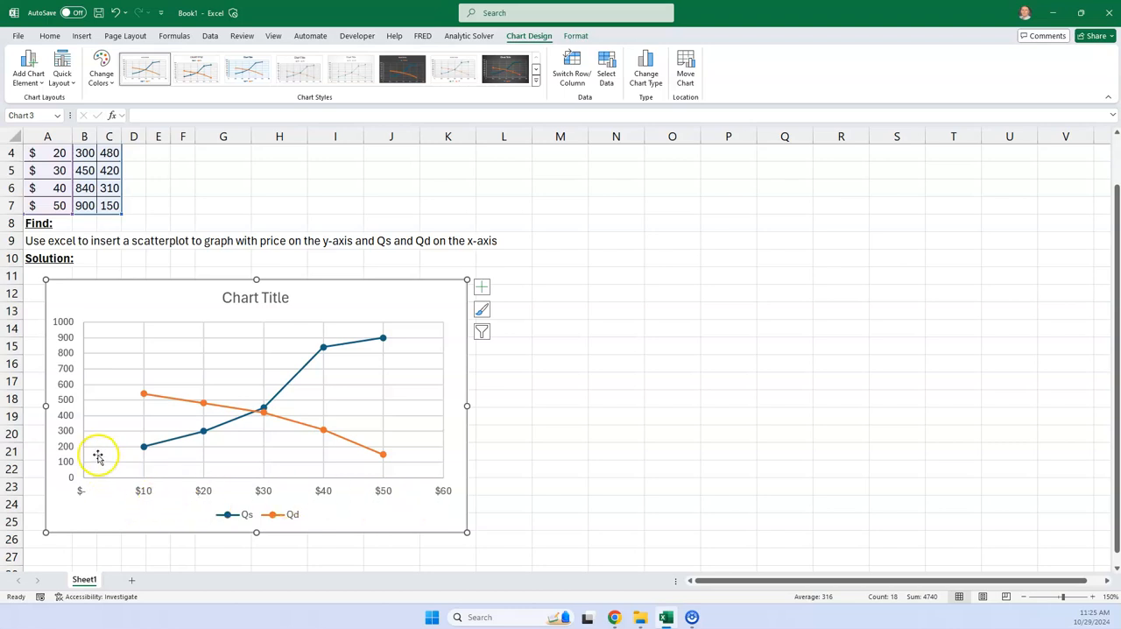
{"action": "mouse_move", "coordinate": [70, 322]}
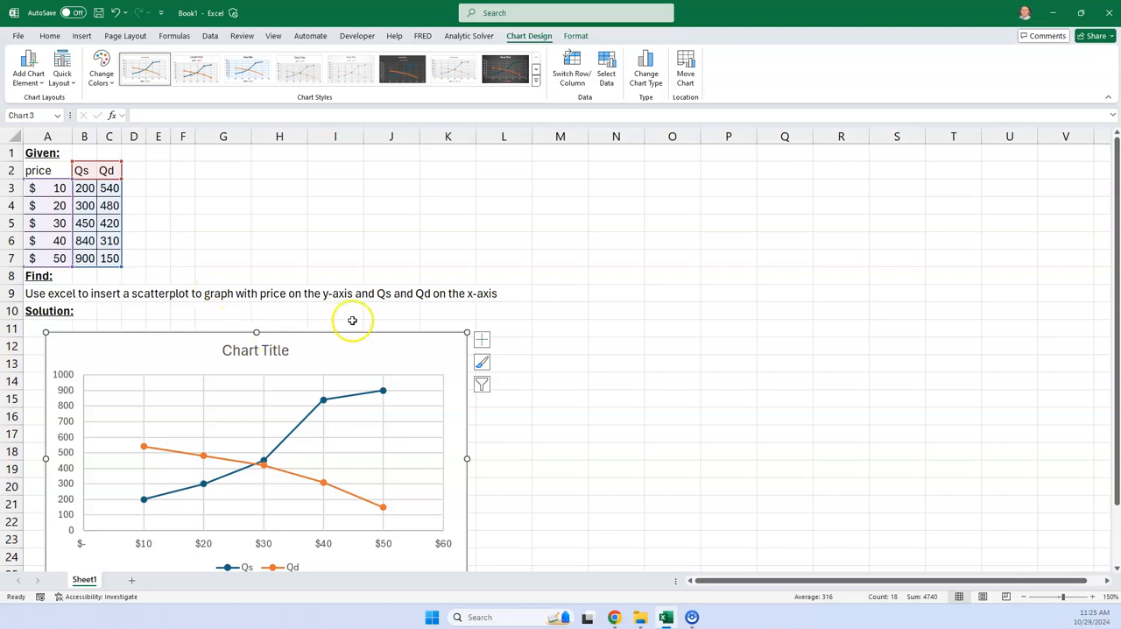
{"action": "mouse_move", "coordinate": [289, 428]}
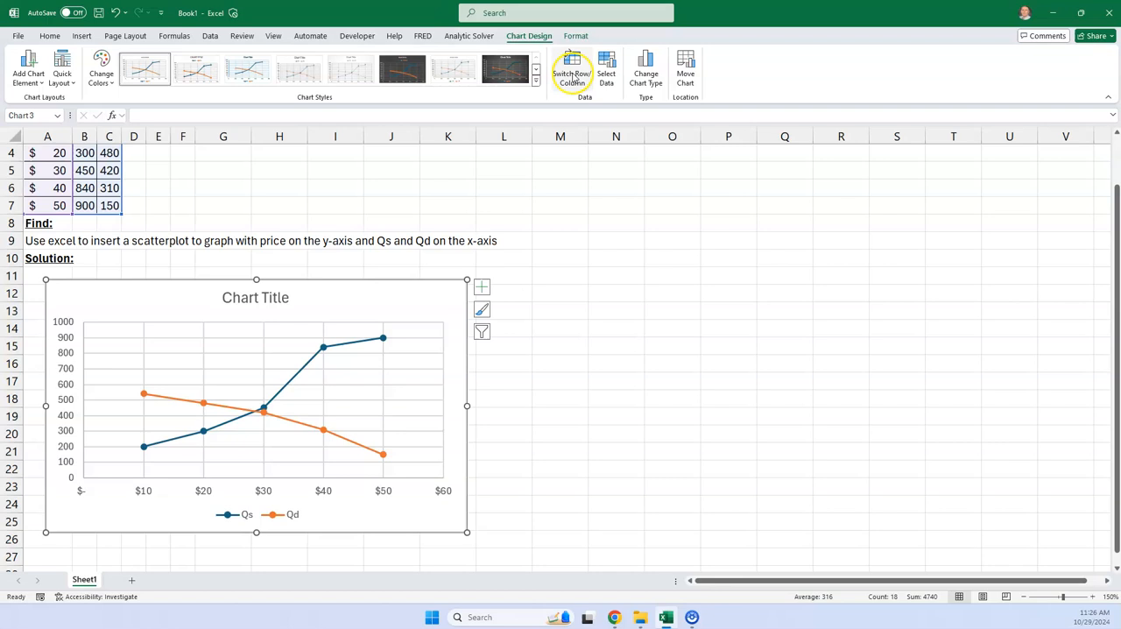
{"action": "mouse_move", "coordinate": [572, 68]}
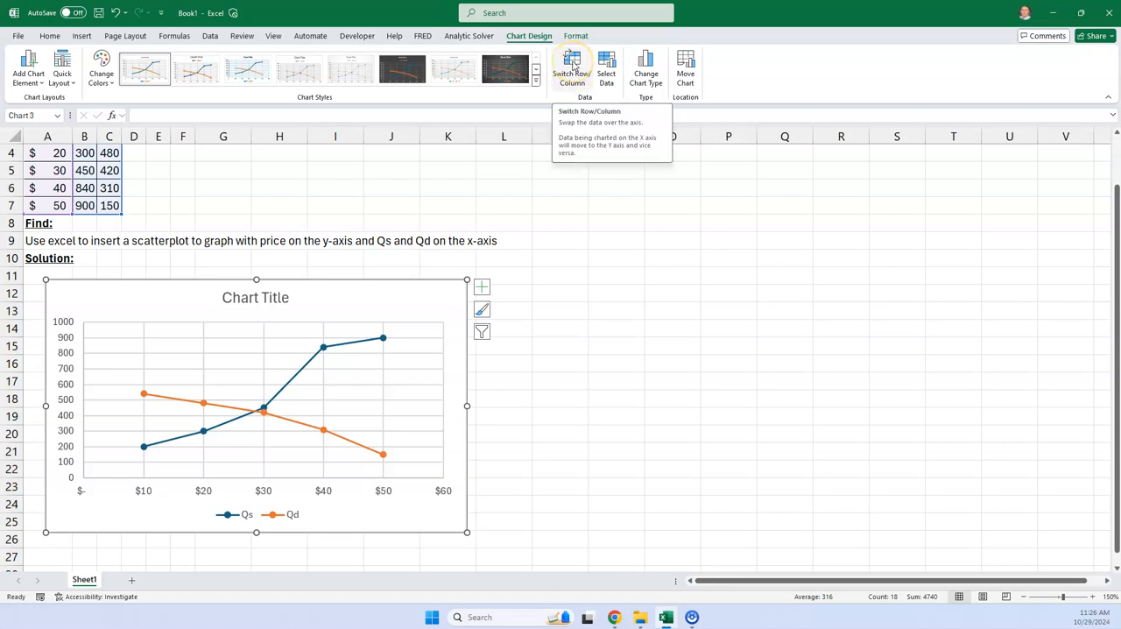
{"action": "left_click", "coordinate": [571, 66]}
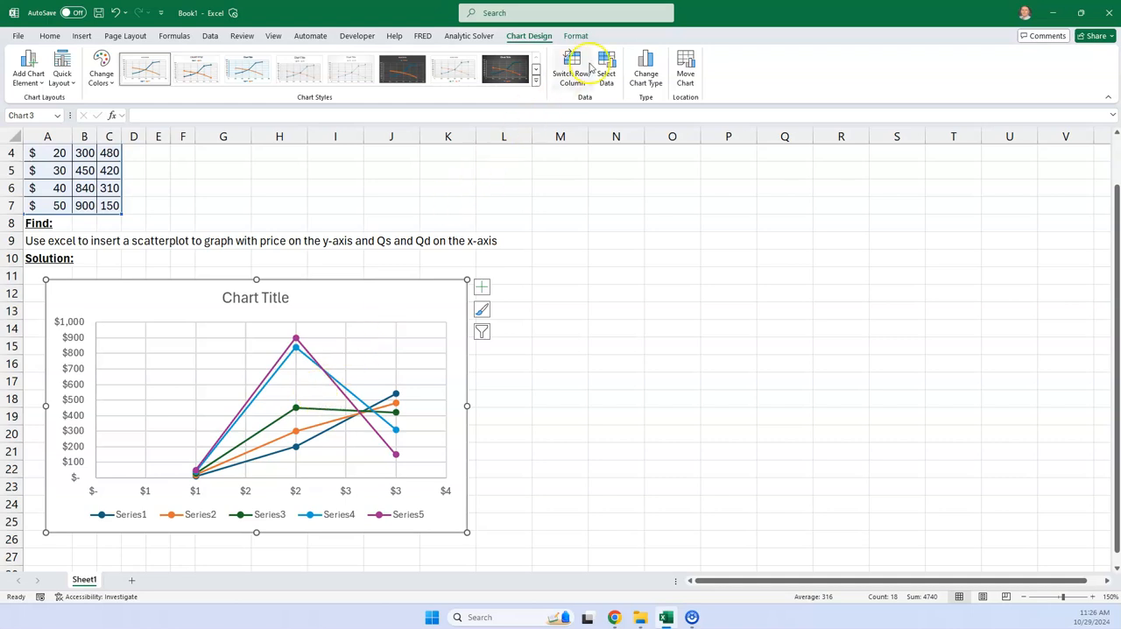
{"action": "left_click", "coordinate": [571, 68]}
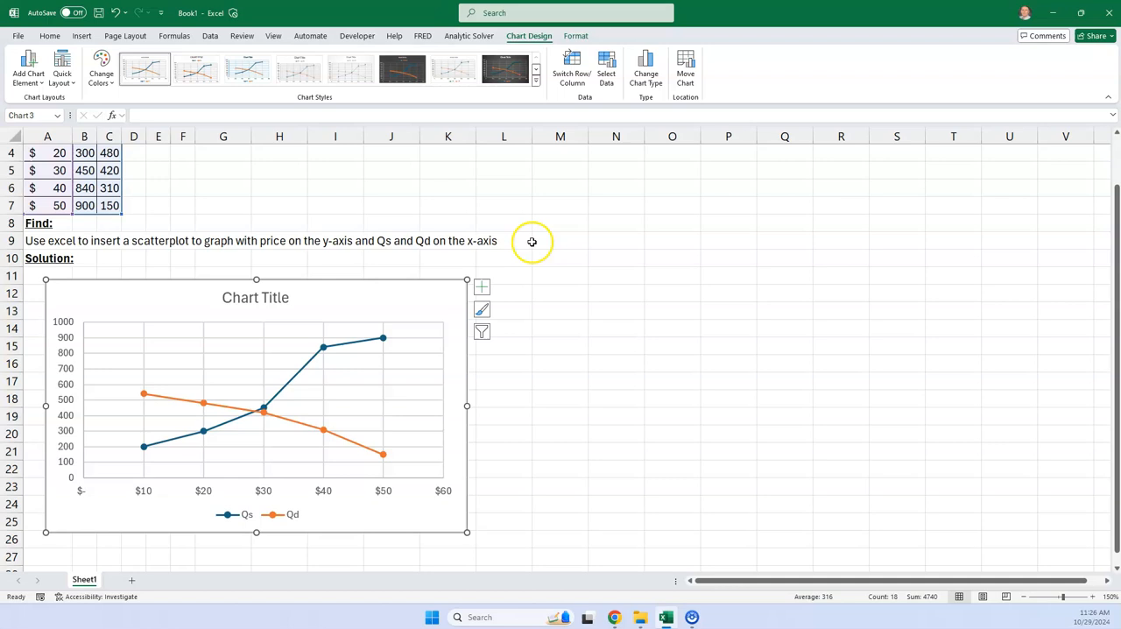
{"action": "mouse_move", "coordinate": [629, 234]}
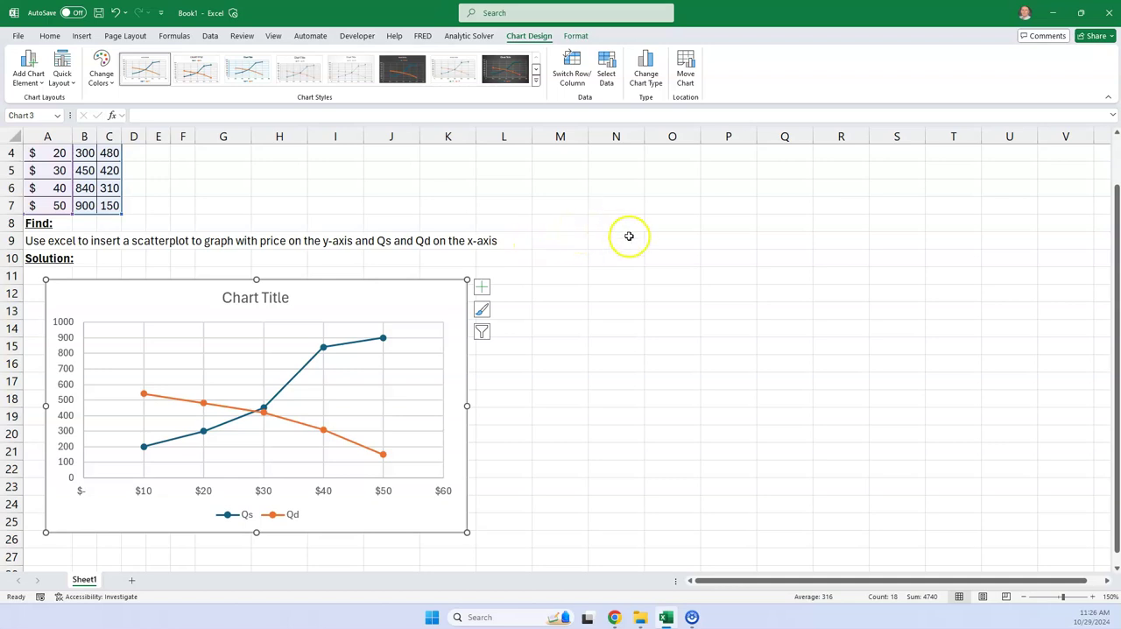
{"action": "left_click", "coordinate": [1025, 596]}
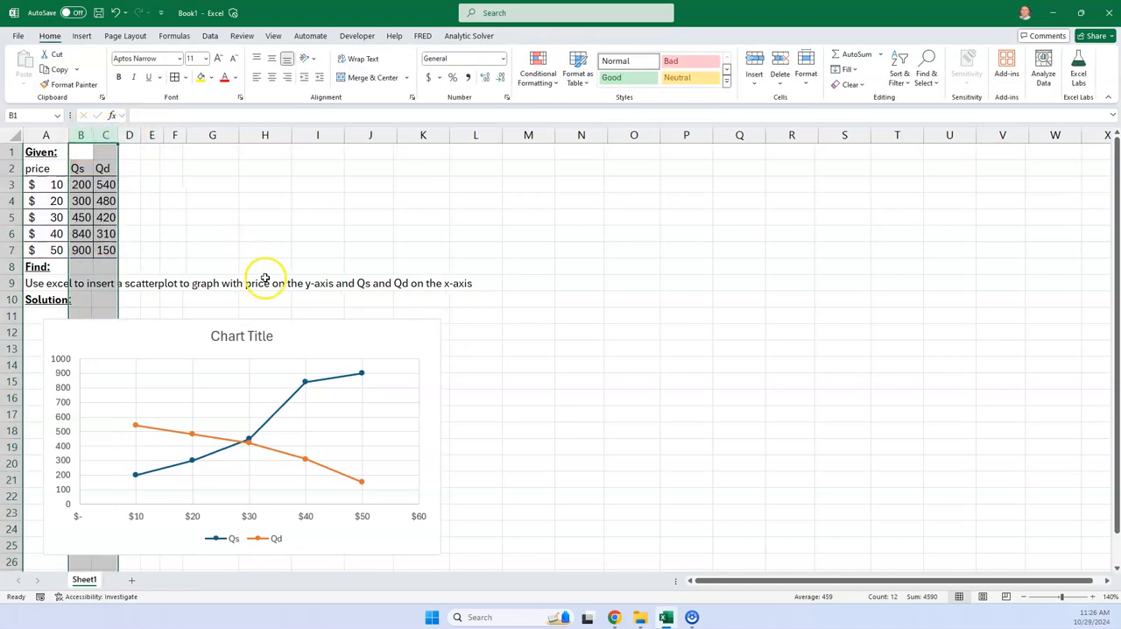
Step: Select the Qs/Qd chart and bring up its Chart Design ribbon
{"action": "left_click", "coordinate": [687, 347]}
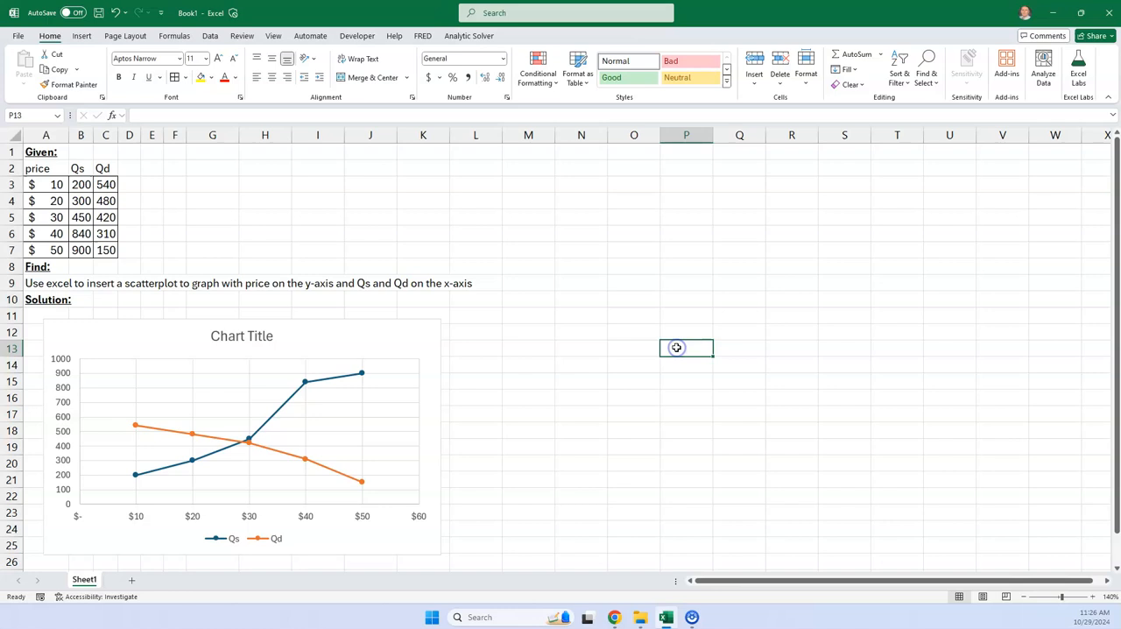
{"action": "mouse_move", "coordinate": [282, 412]}
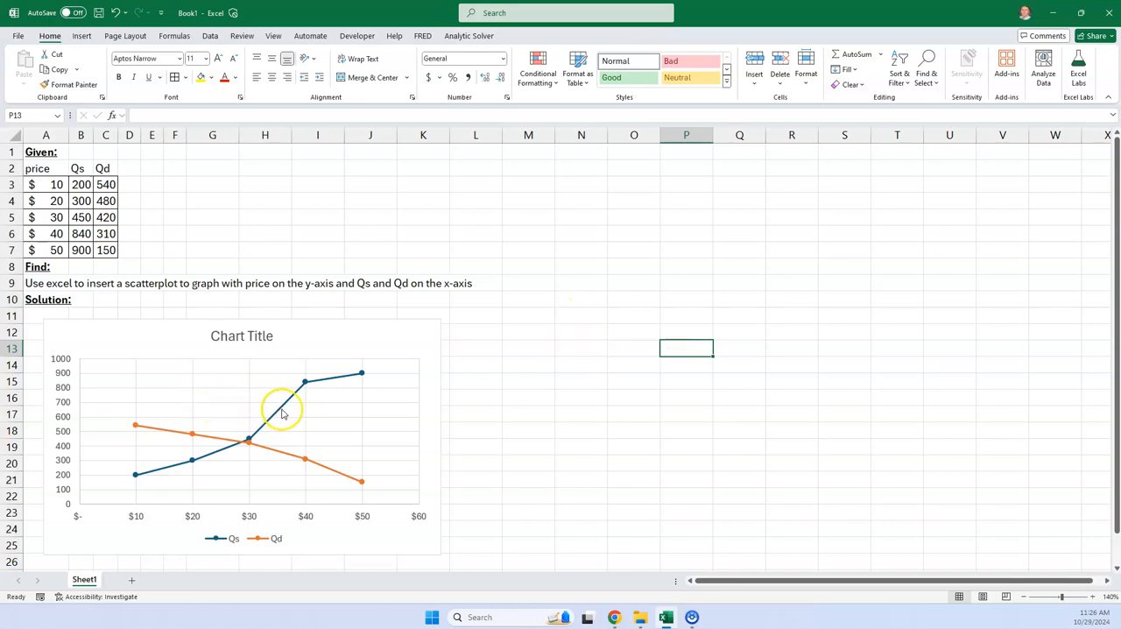
{"action": "left_click", "coordinate": [283, 408]}
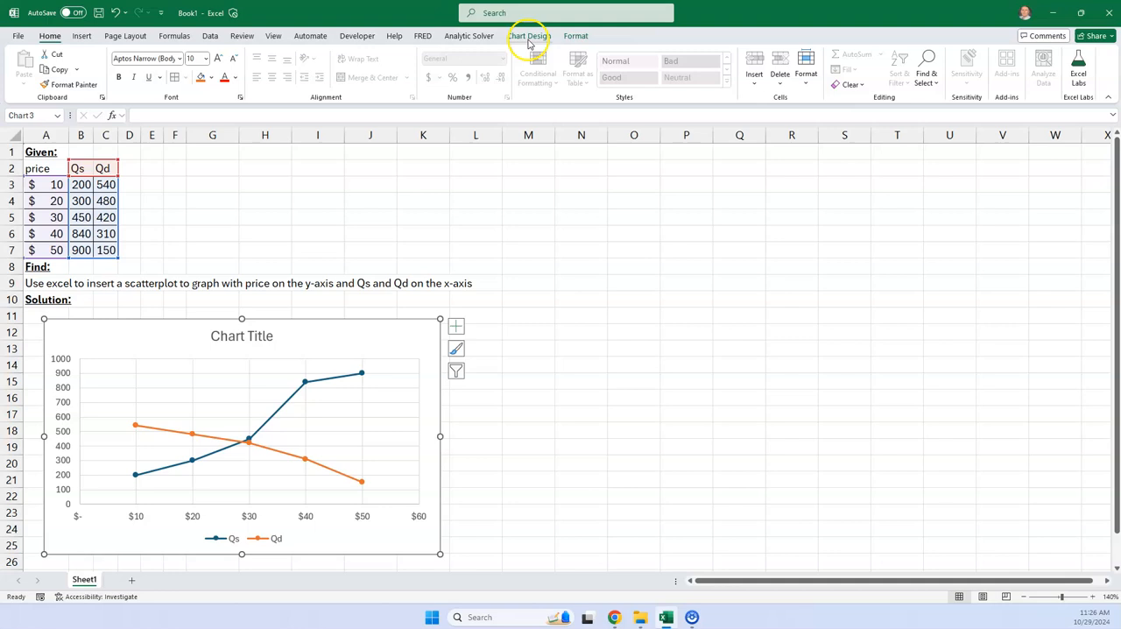
{"action": "left_click", "coordinate": [529, 35]}
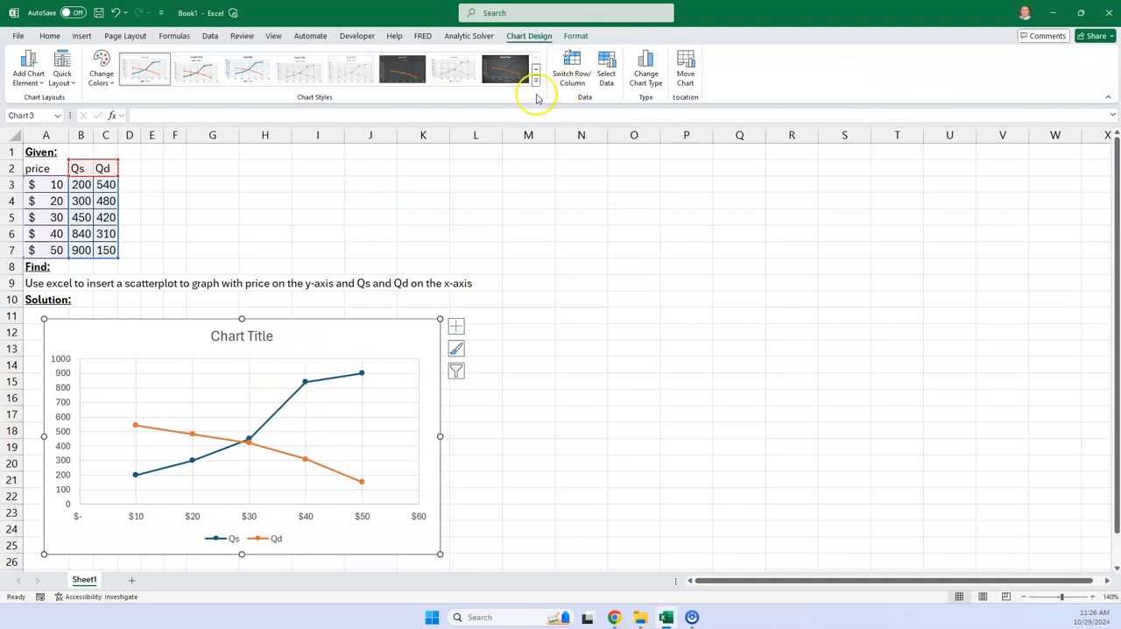
{"action": "mouse_move", "coordinate": [235, 236]}
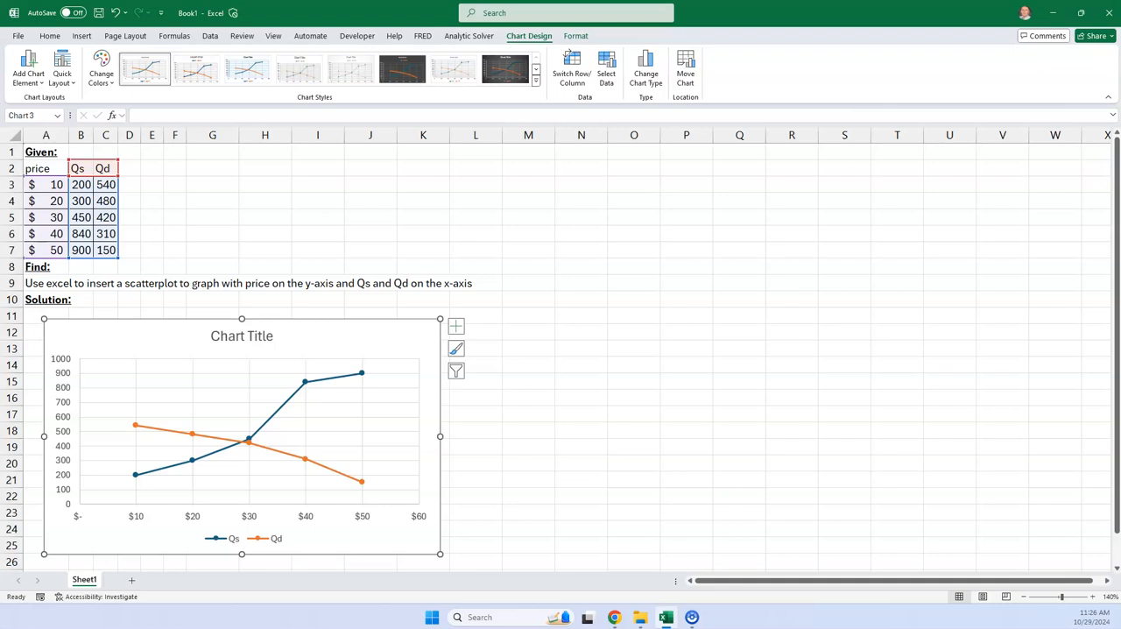
{"action": "left_click", "coordinate": [582, 266]}
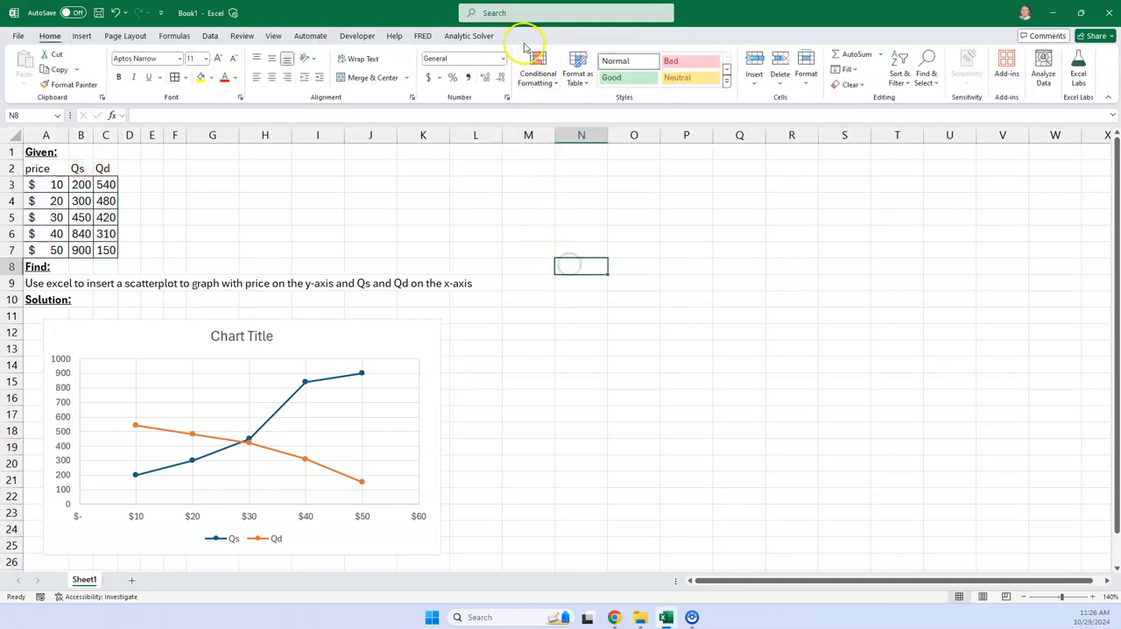
Step: Reselect the chart and return to Chart Design, heading for Select Data
{"action": "left_click", "coordinate": [241, 435]}
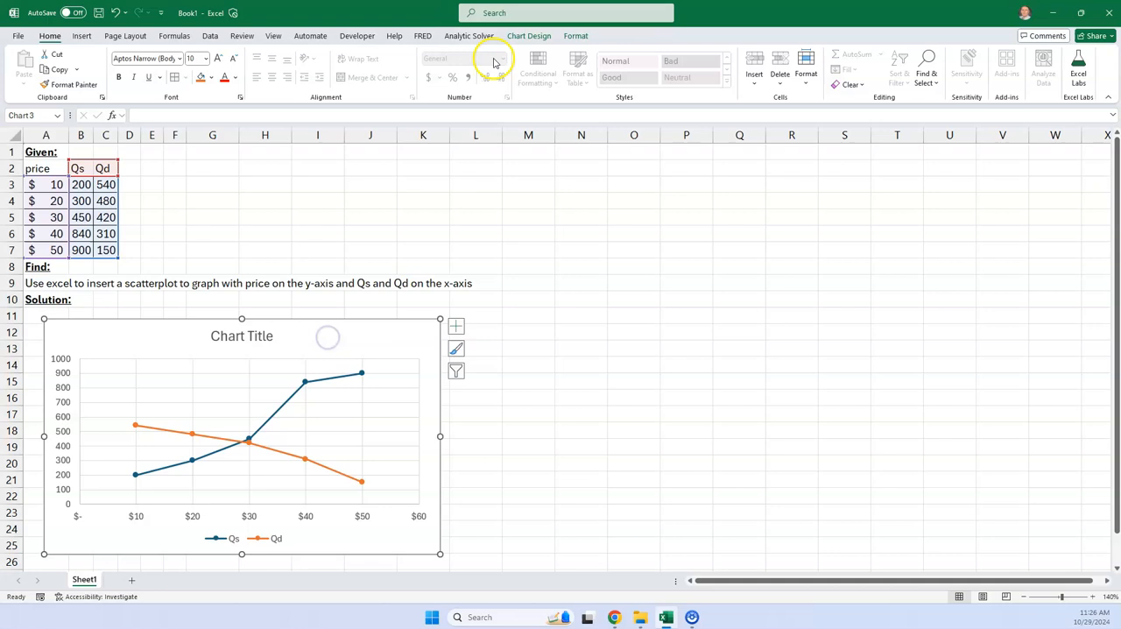
{"action": "mouse_move", "coordinate": [494, 61]}
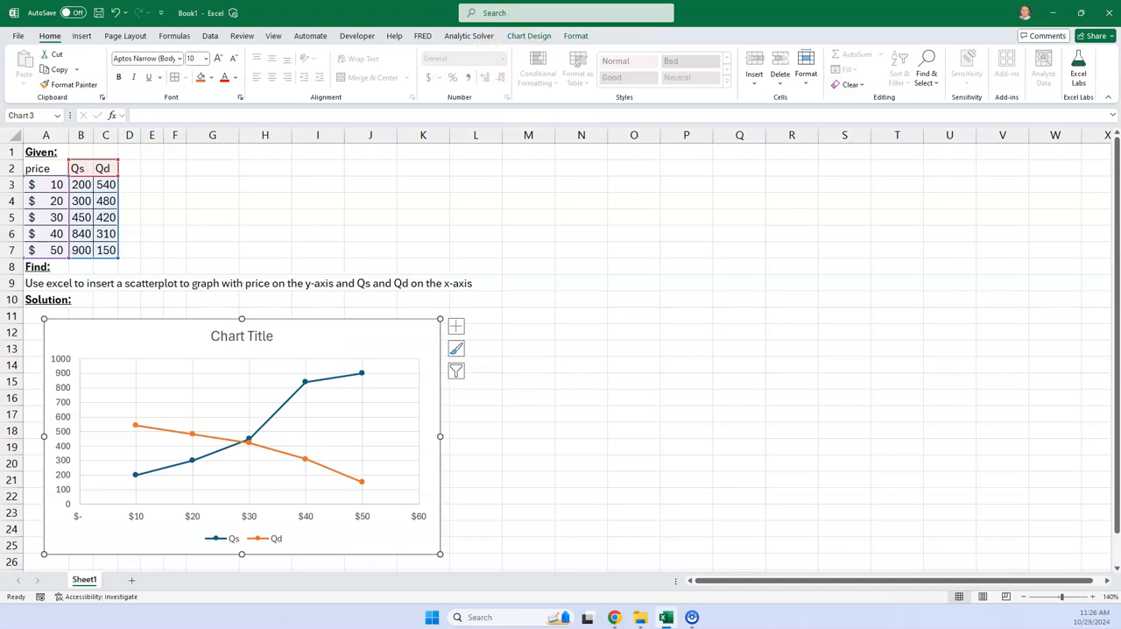
{"action": "mouse_move", "coordinate": [529, 35]}
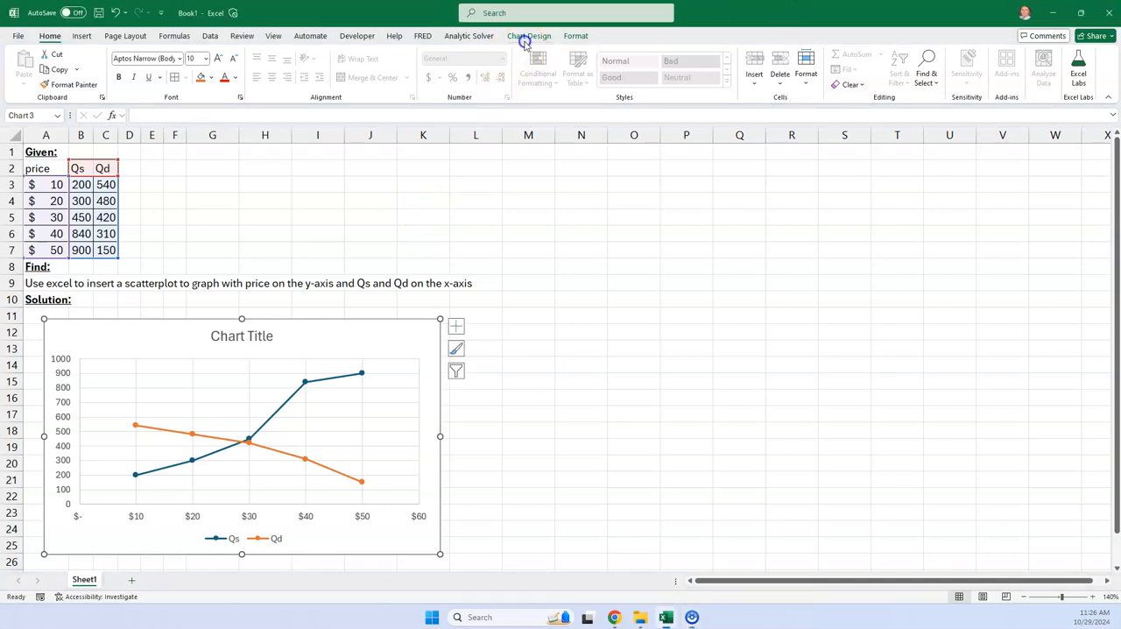
{"action": "mouse_move", "coordinate": [375, 351]}
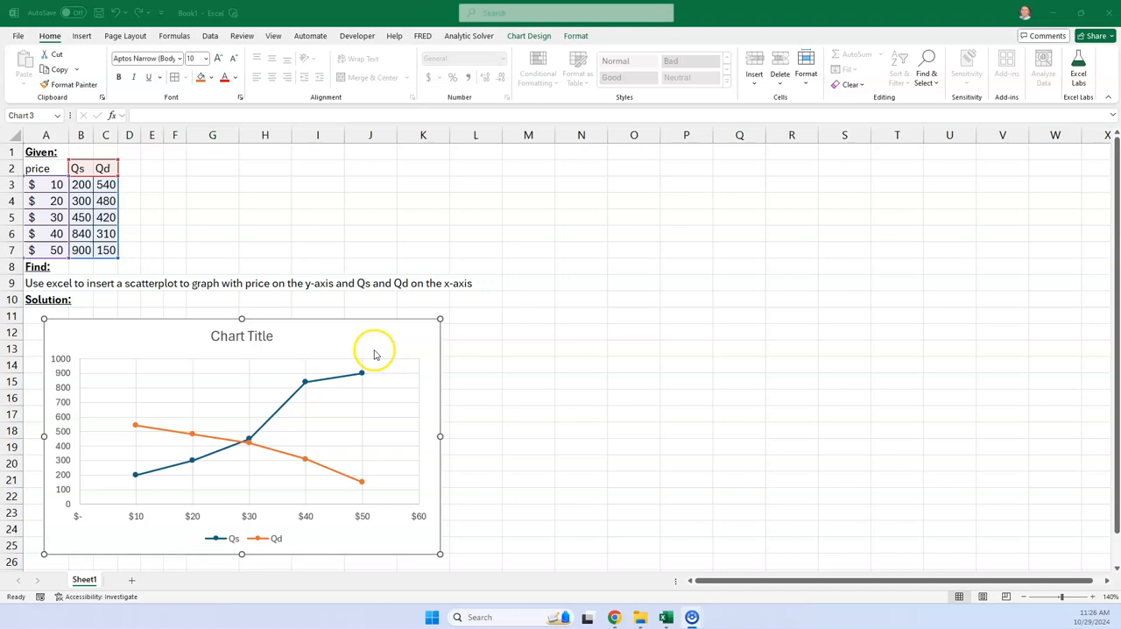
{"action": "mouse_move", "coordinate": [289, 394]}
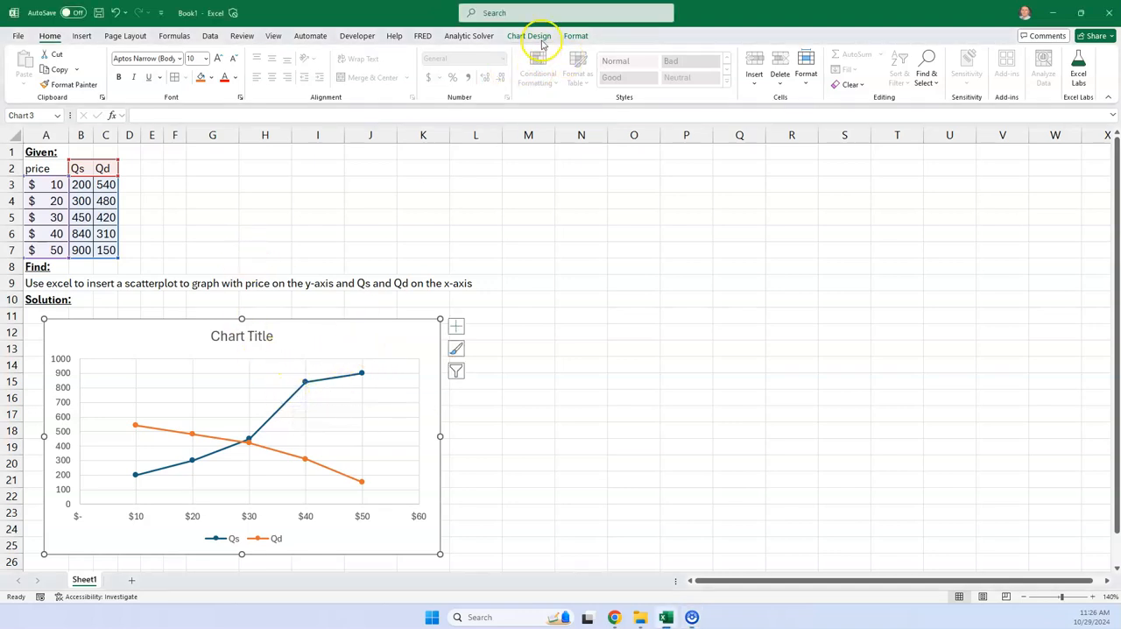
{"action": "left_click", "coordinate": [529, 363]}
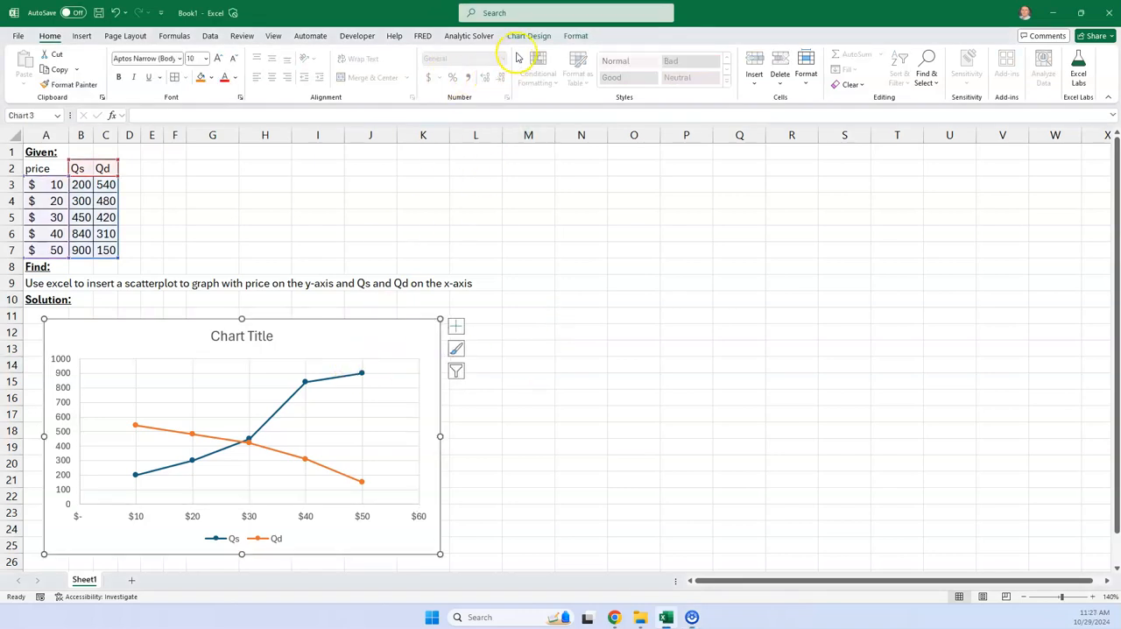
{"action": "left_click", "coordinate": [529, 35]}
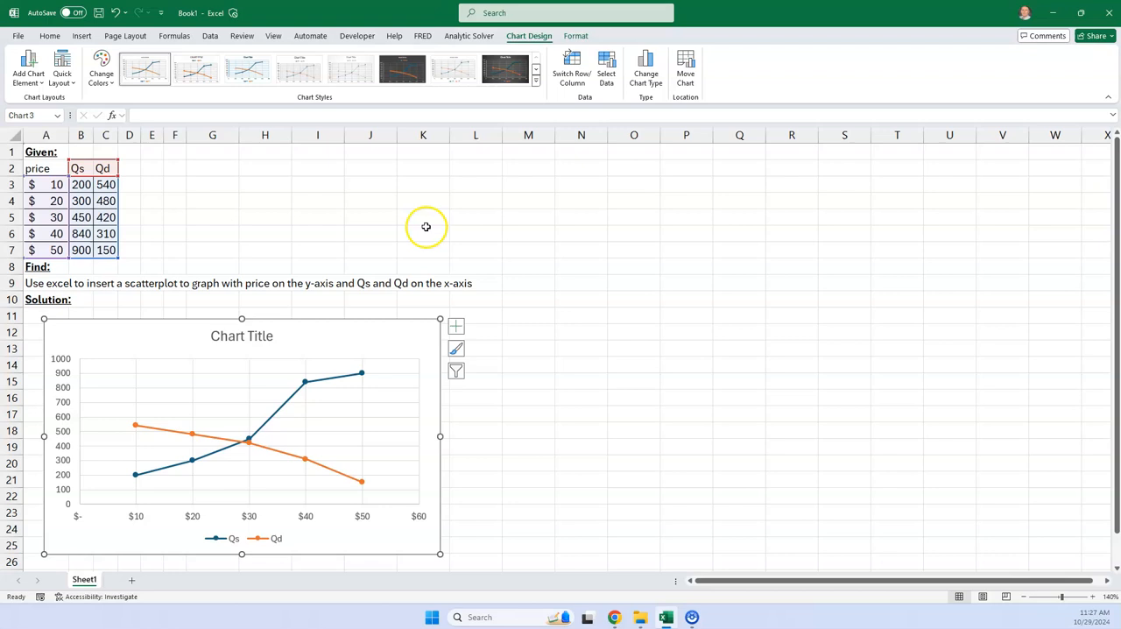
{"action": "left_click", "coordinate": [607, 67]}
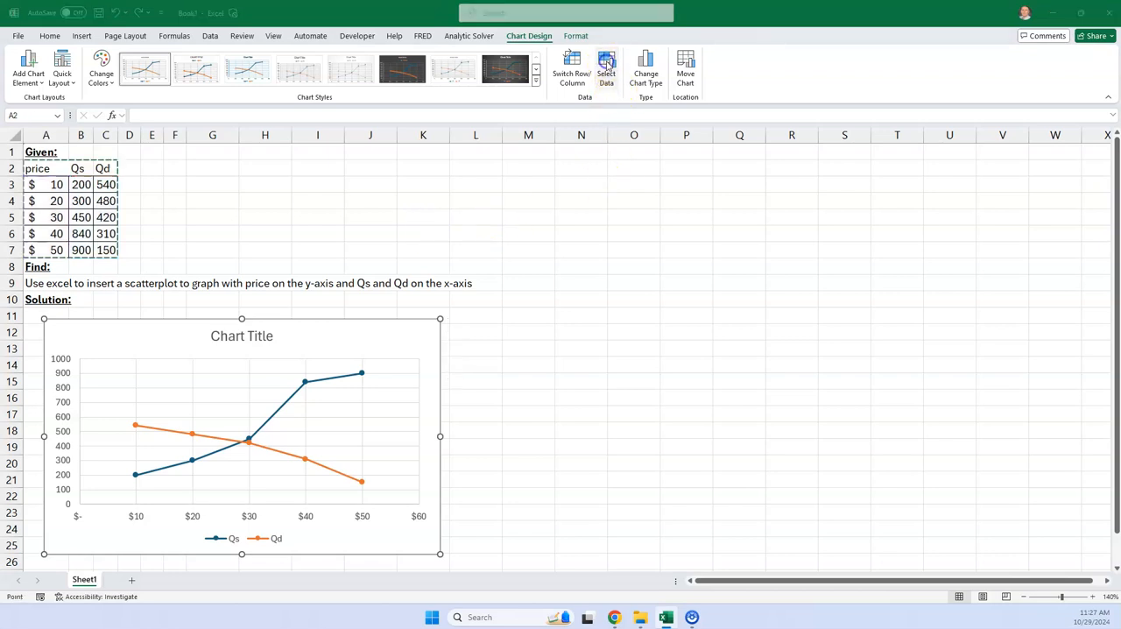
Step: In Select Data, choose the Qs series and open it for editing
{"action": "left_click", "coordinate": [607, 66]}
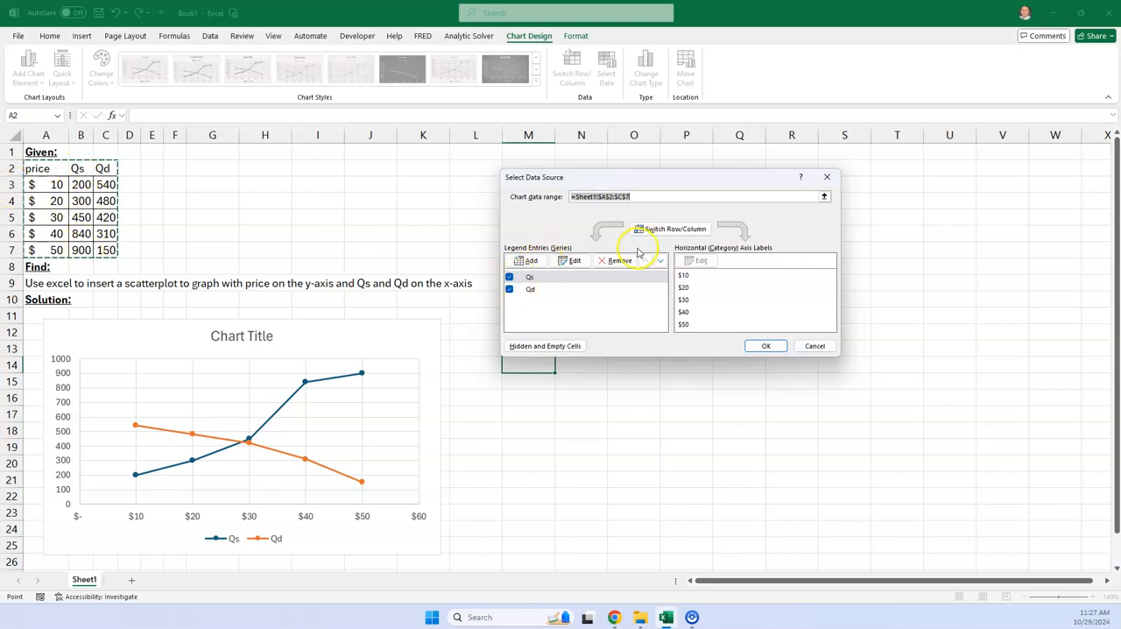
{"action": "left_click", "coordinate": [529, 277]}
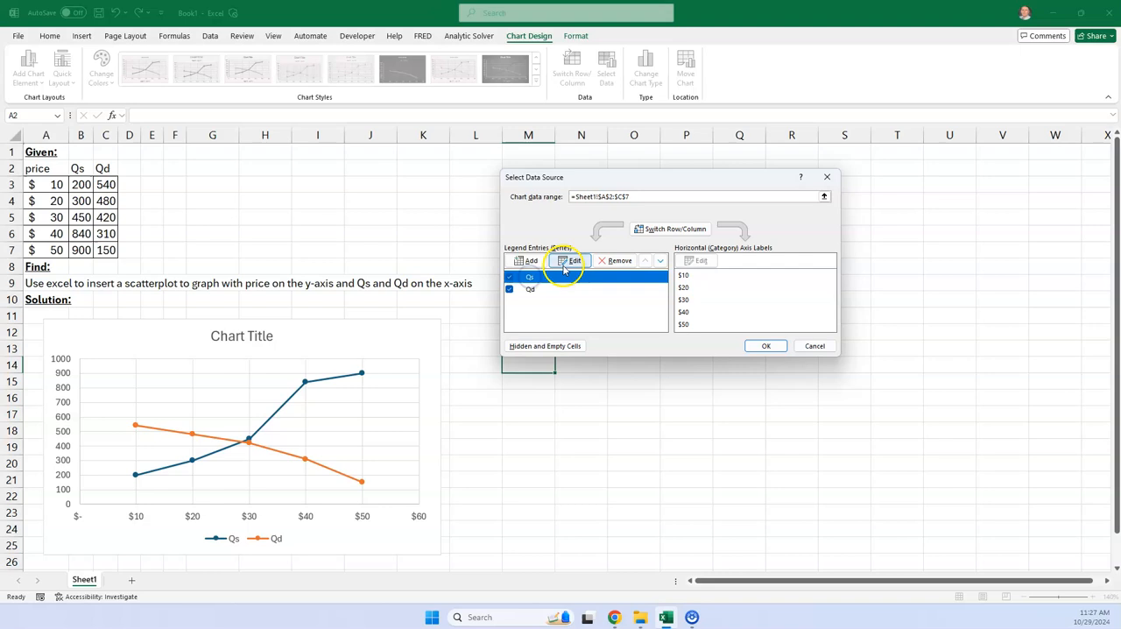
{"action": "left_click", "coordinate": [569, 260]}
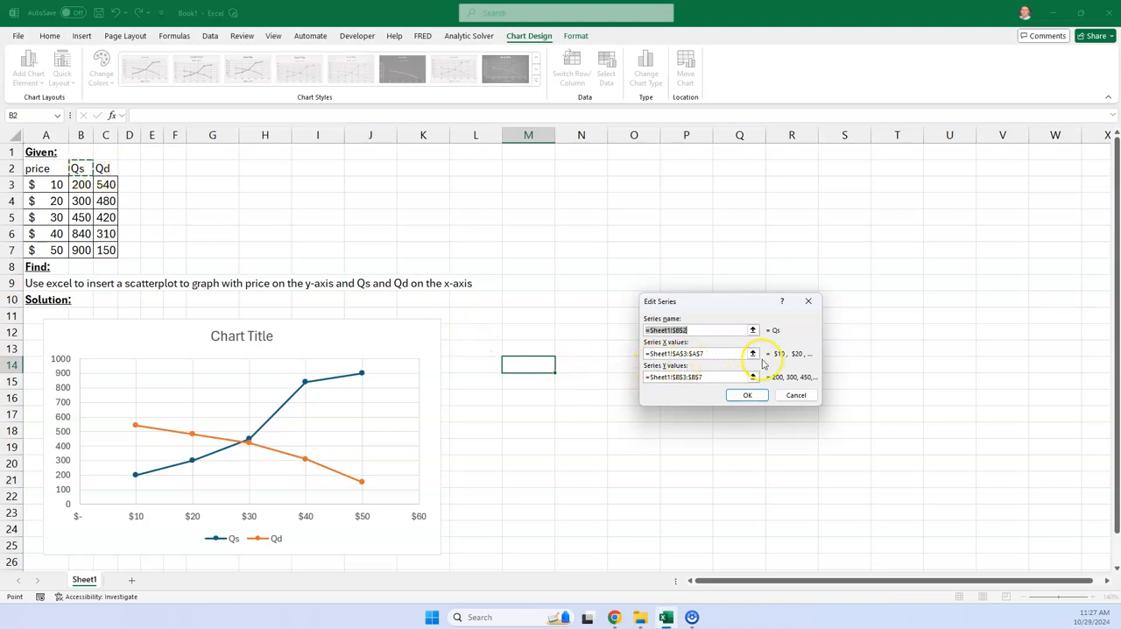
{"action": "mouse_move", "coordinate": [792, 365]}
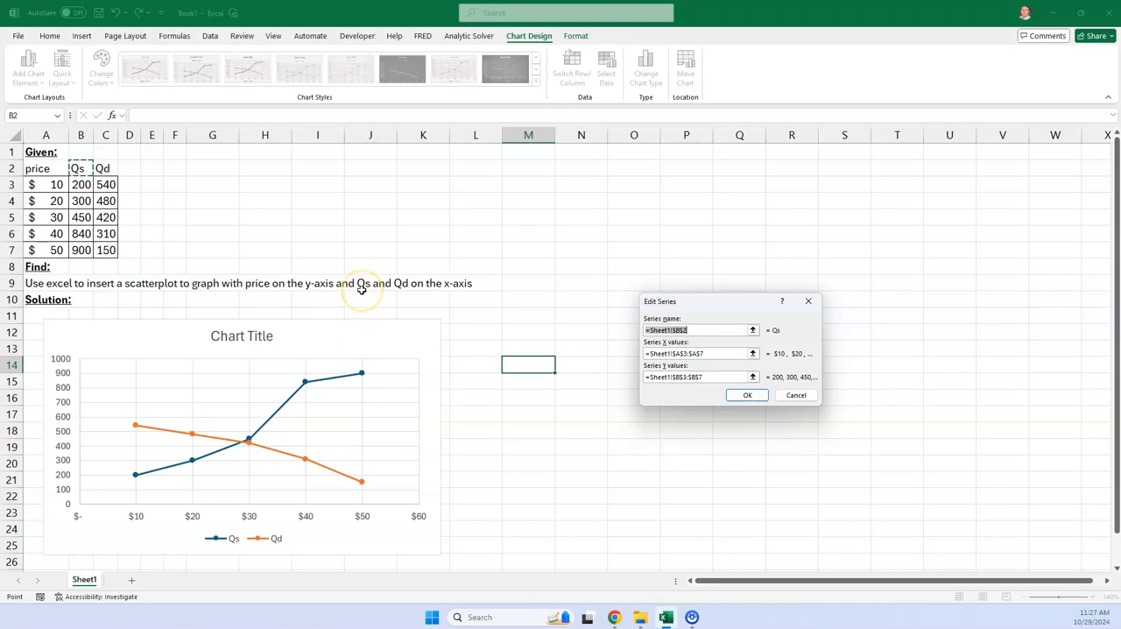
{"action": "mouse_move", "coordinate": [542, 361]}
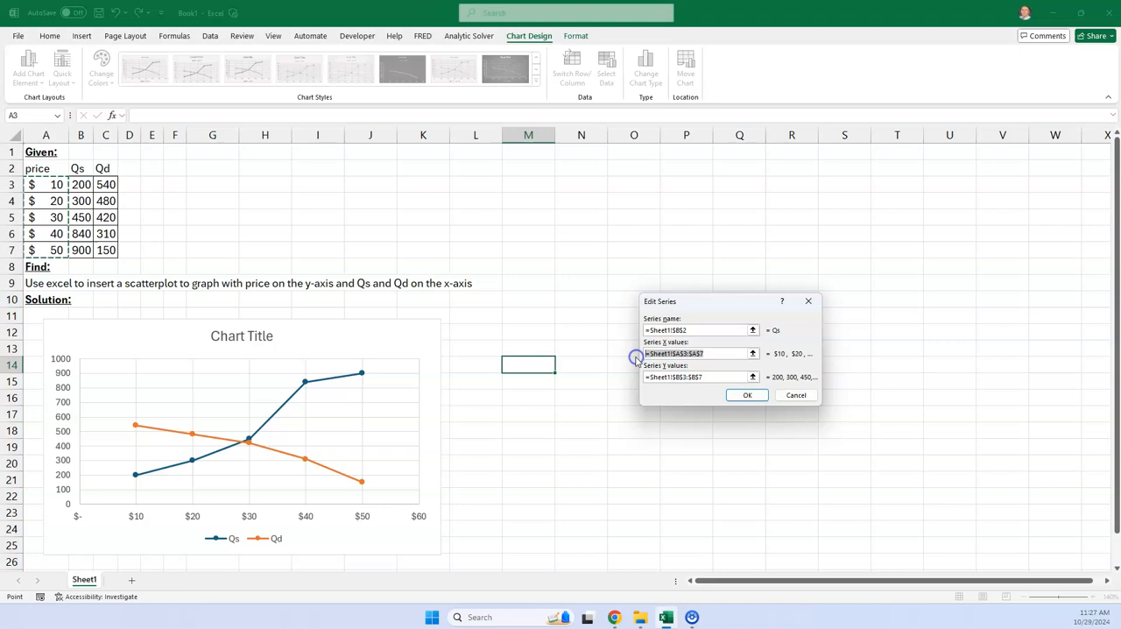
Step: Set the Qs series X values to B3:B7 and Y values to price A3:A7, then confirm
{"action": "left_click", "coordinate": [697, 354]}
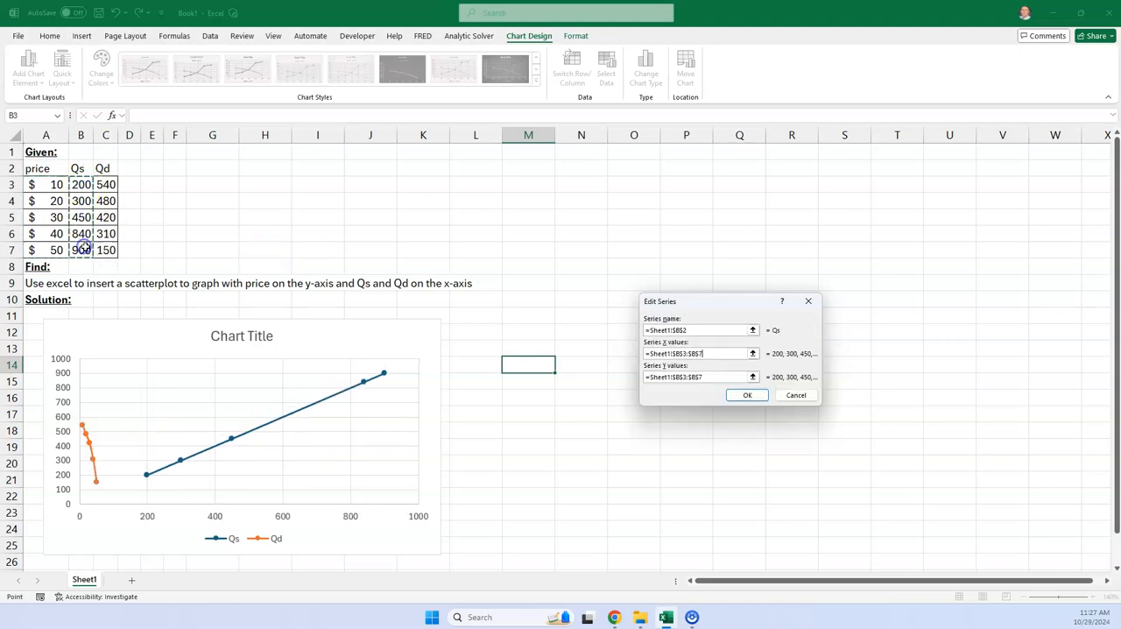
{"action": "left_click", "coordinate": [697, 376]}
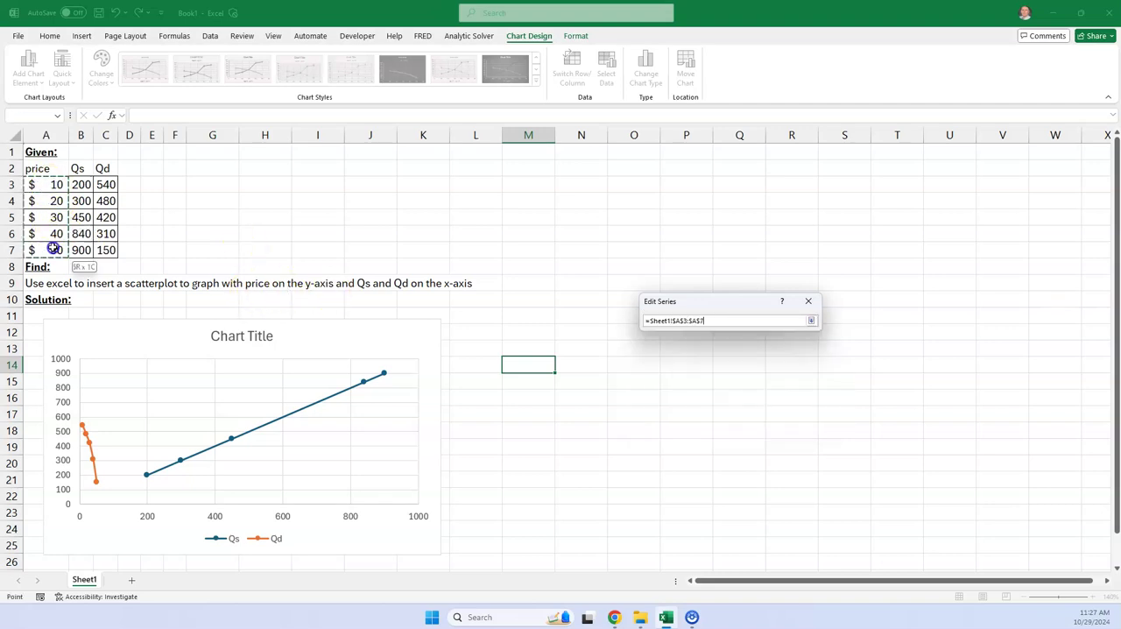
{"action": "left_click", "coordinate": [810, 319]}
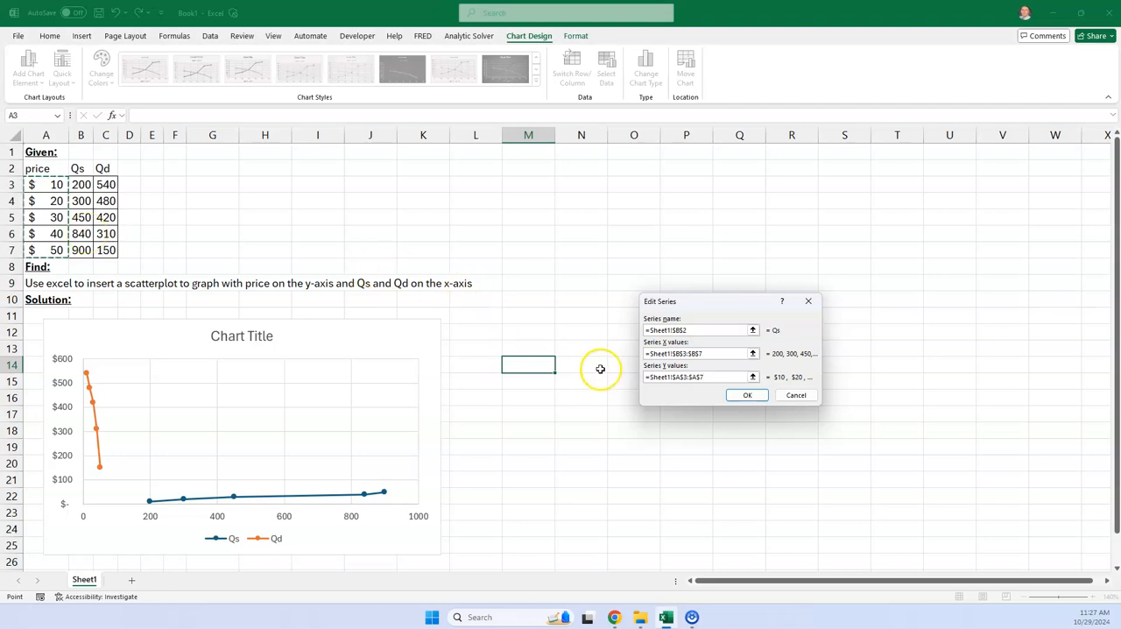
{"action": "left_click", "coordinate": [746, 394]}
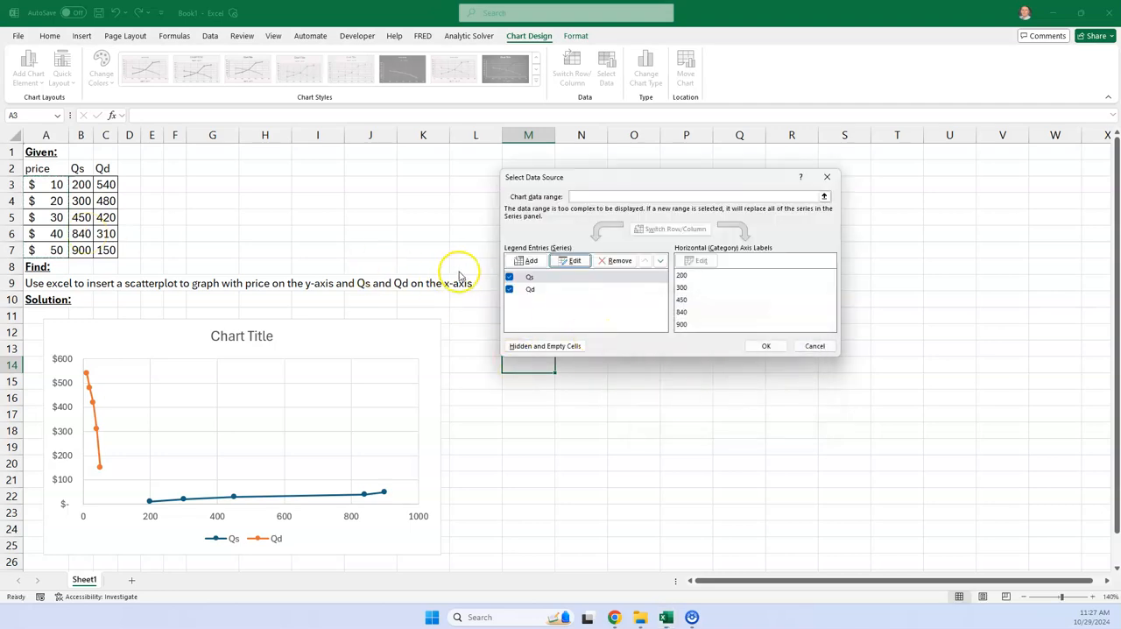
{"action": "mouse_move", "coordinate": [126, 464]}
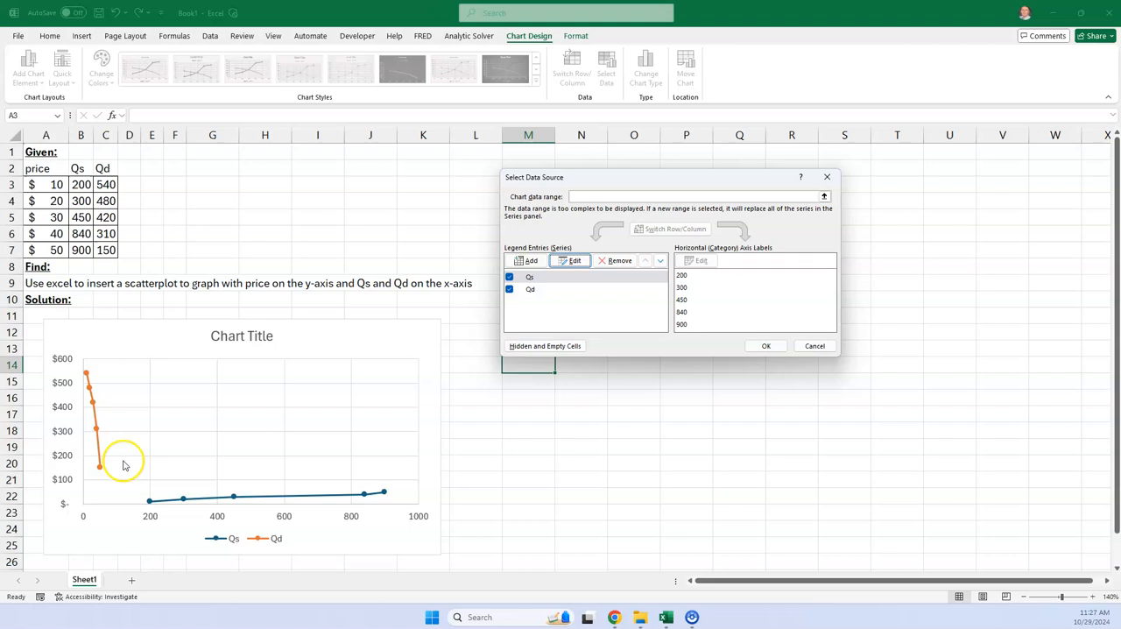
Step: Edit the Qd series so X values are C3:C7 and Y values are price A3:A7
{"action": "left_click", "coordinate": [529, 289]}
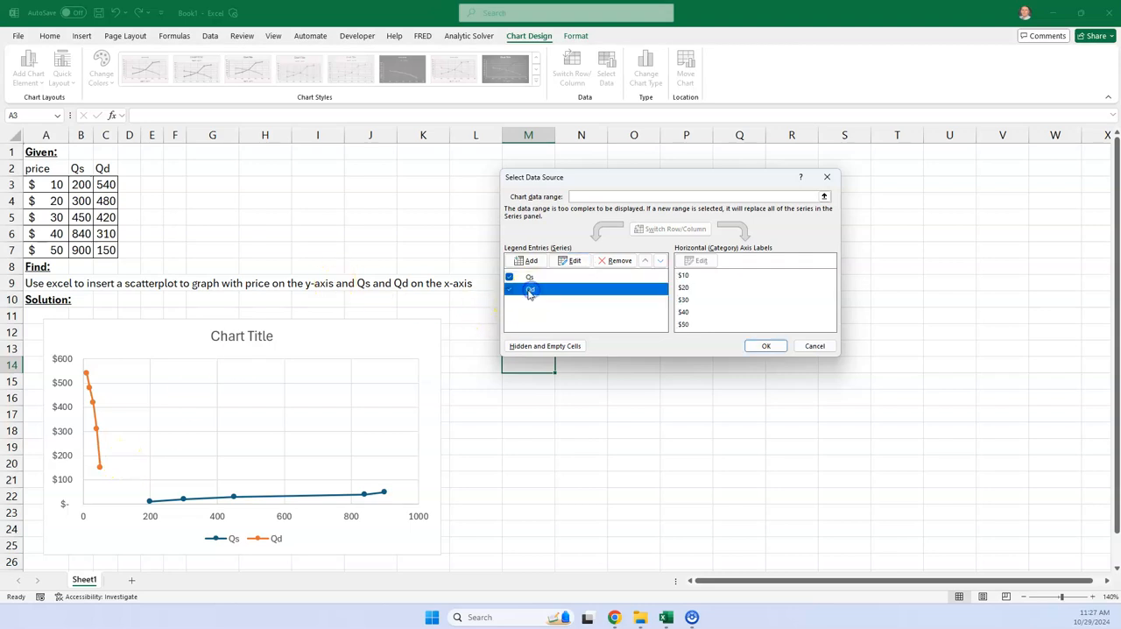
{"action": "left_click", "coordinate": [574, 259]}
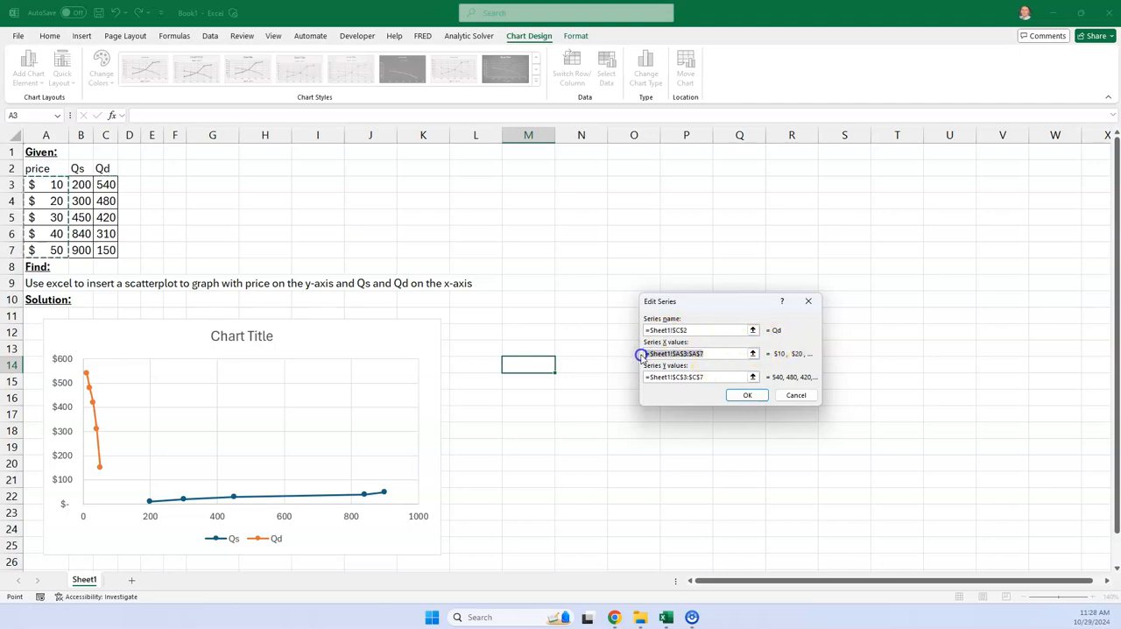
{"action": "left_click", "coordinate": [697, 354]}
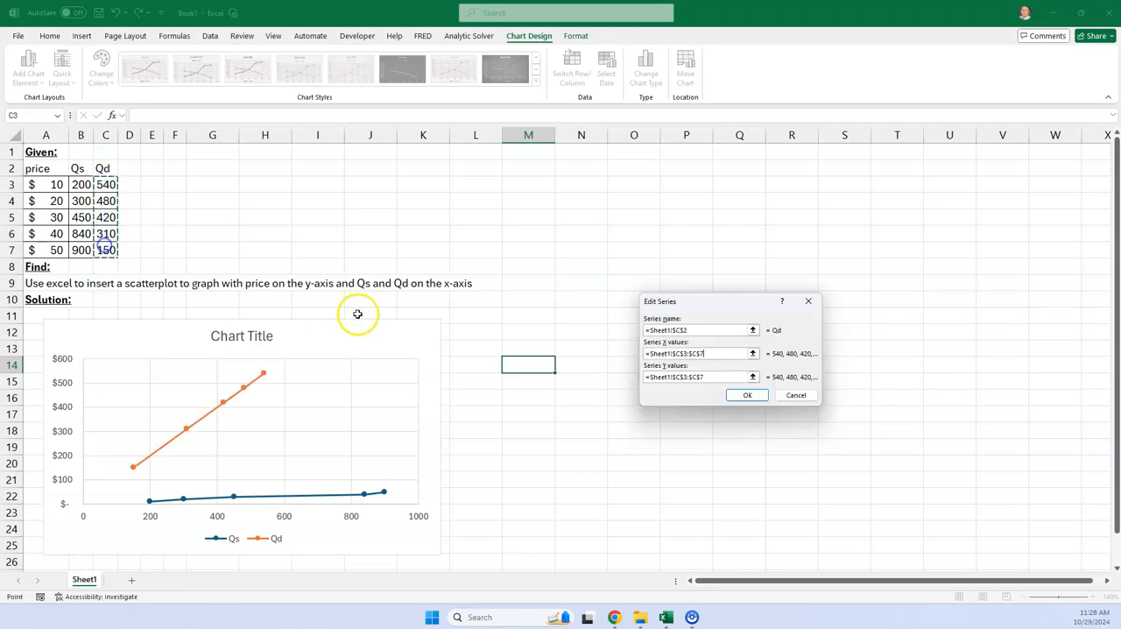
{"action": "mouse_move", "coordinate": [410, 296]}
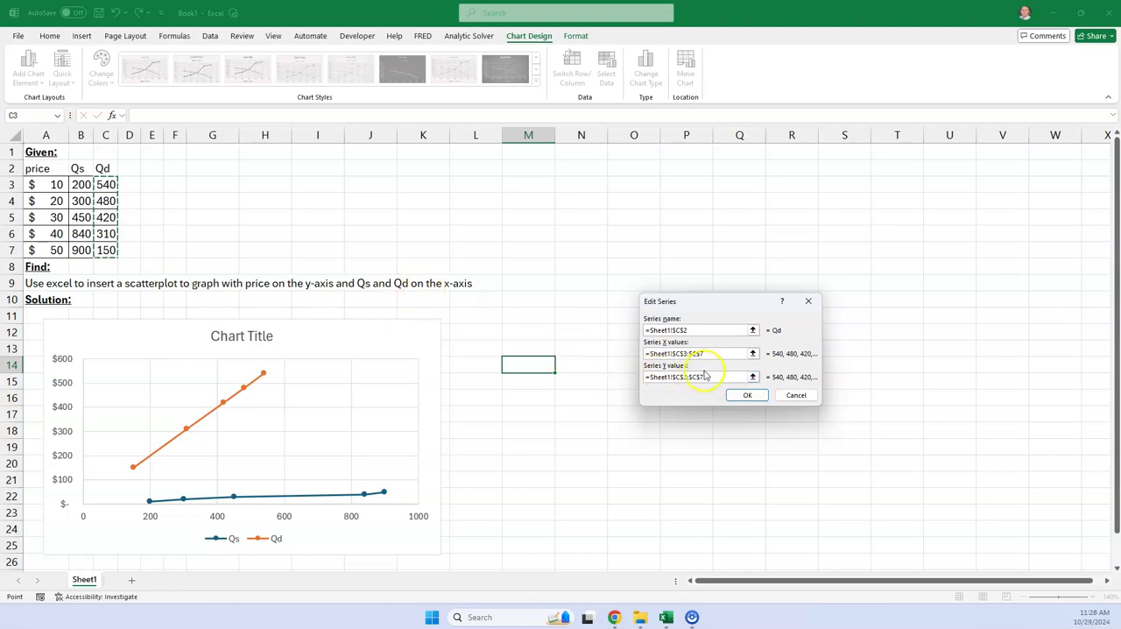
{"action": "left_click", "coordinate": [697, 377]}
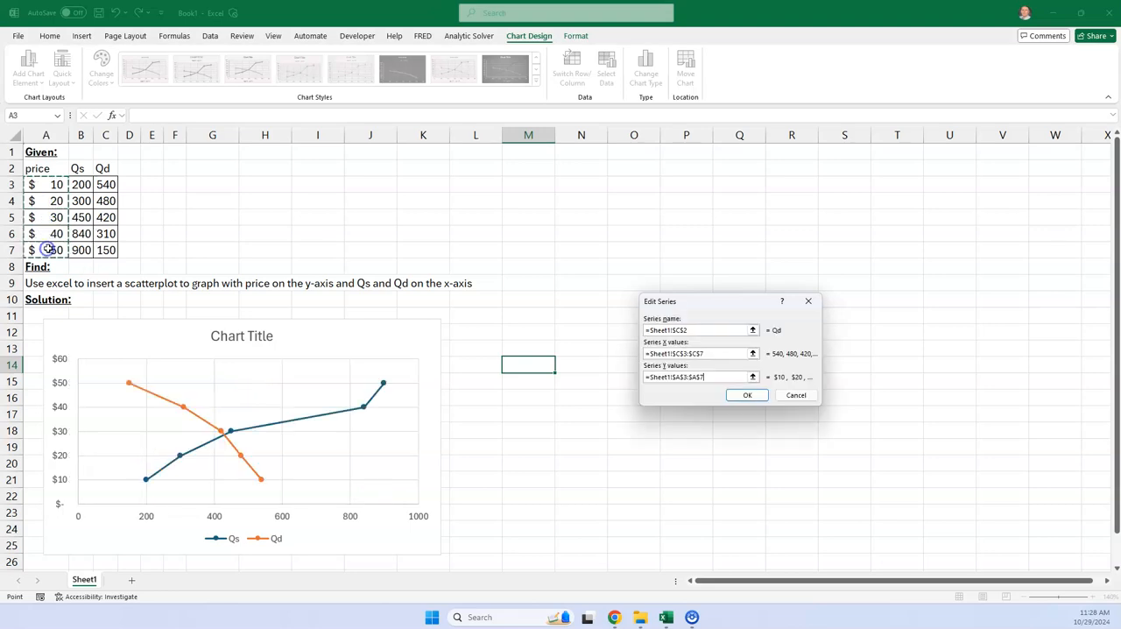
Step: Confirm the Qd series and apply the new data source to the chart
{"action": "left_click", "coordinate": [747, 394]}
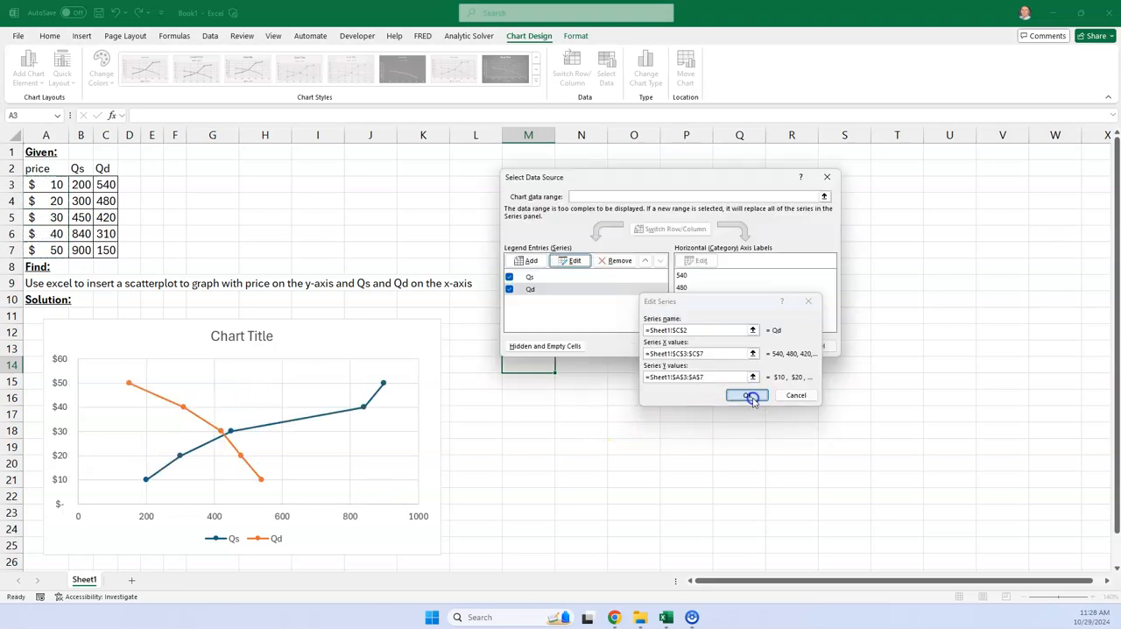
{"action": "left_click", "coordinate": [747, 394]}
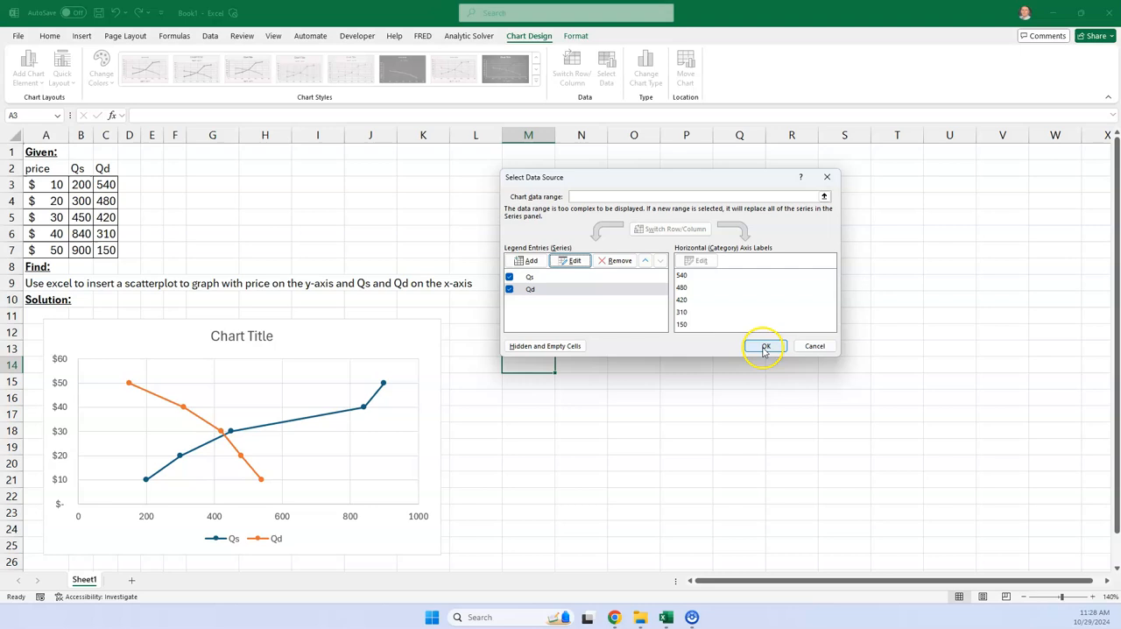
{"action": "left_click", "coordinate": [764, 347]}
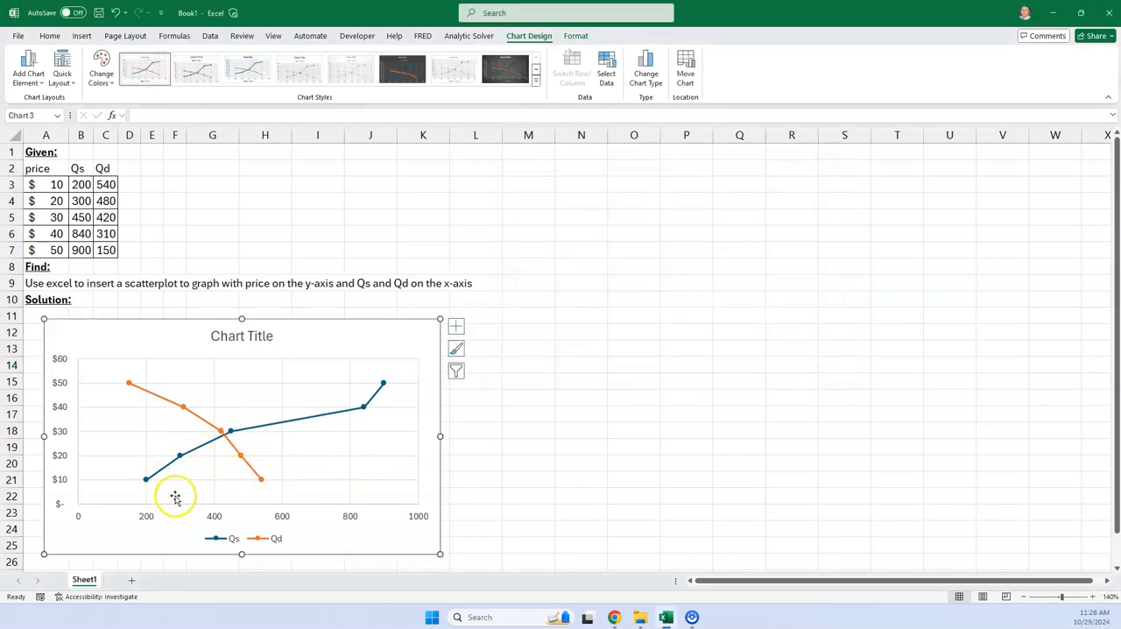
{"action": "mouse_move", "coordinate": [256, 429]}
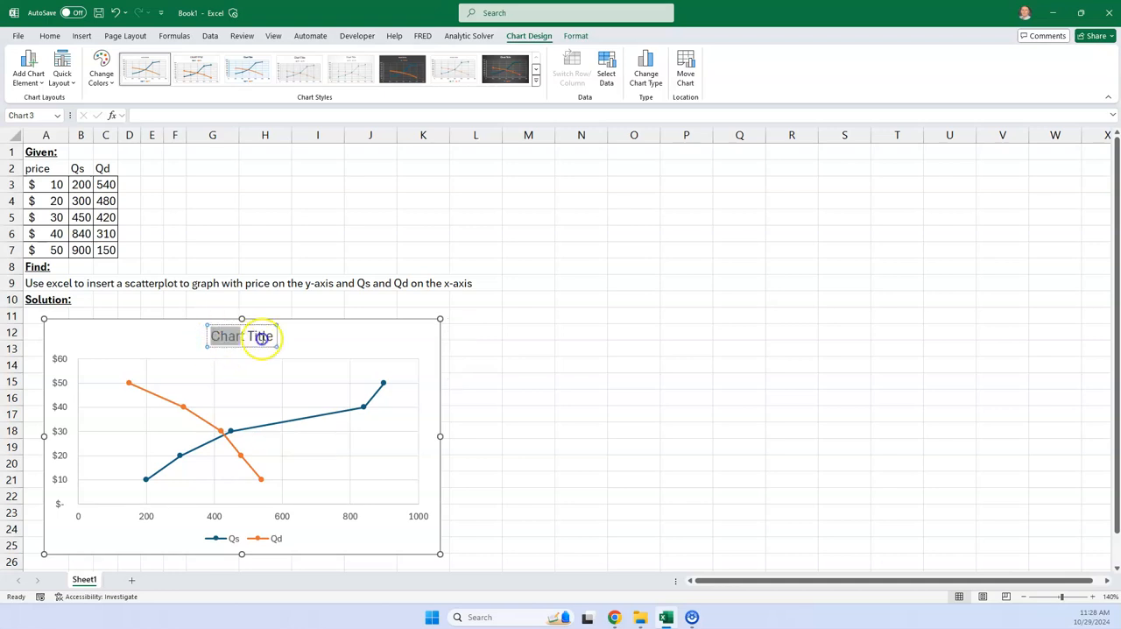
Step: Title the chart 'Quantity Demanded and Supplied vs. Price'
{"action": "type", "text": "Qua"}
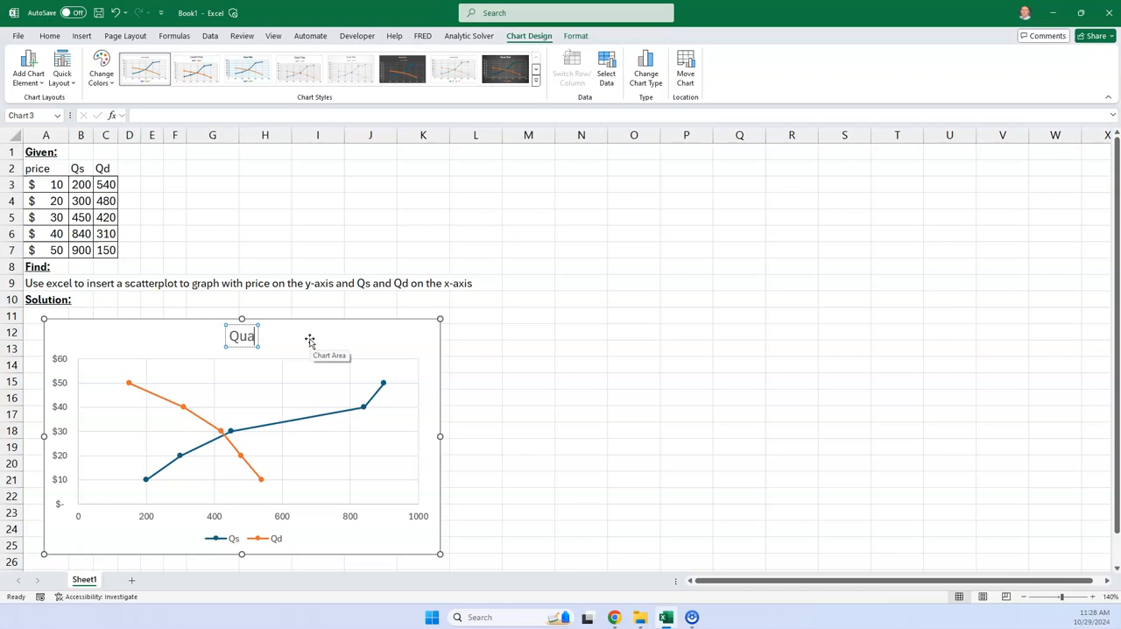
{"action": "type", "text": "ntity Demanded and"}
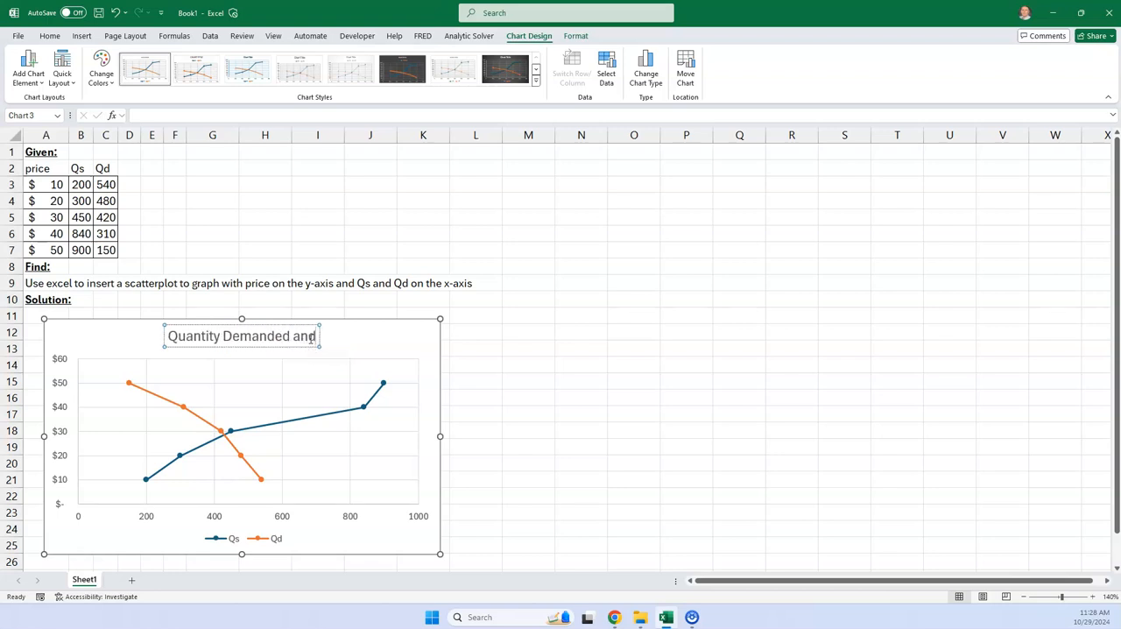
{"action": "type", "text": "Supplied"}
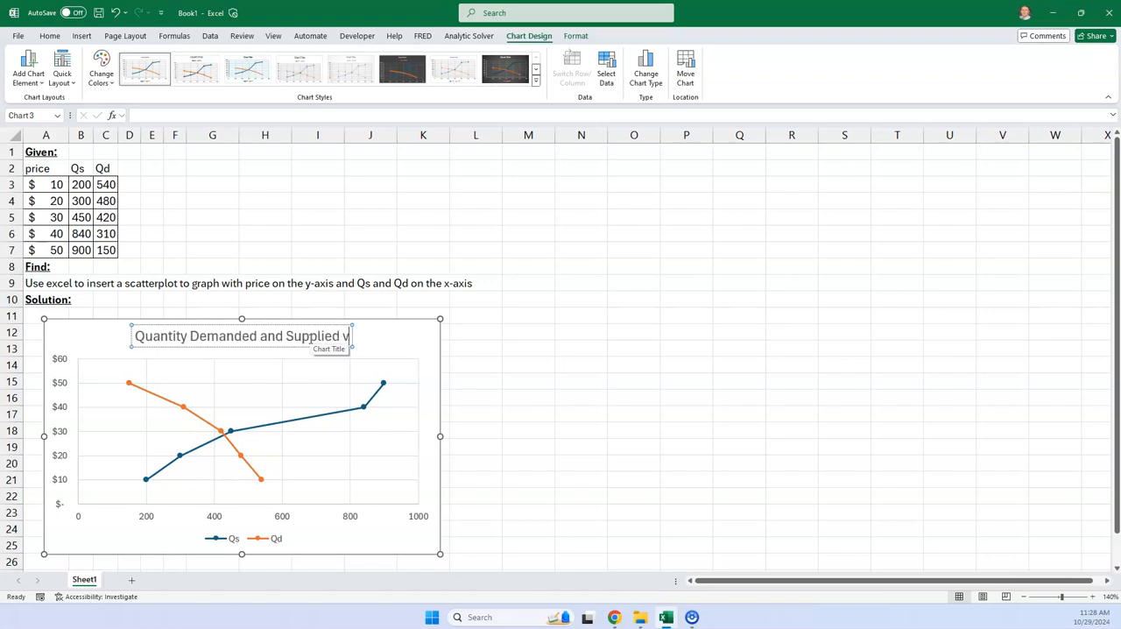
{"action": "type", "text": "vs. Price"}
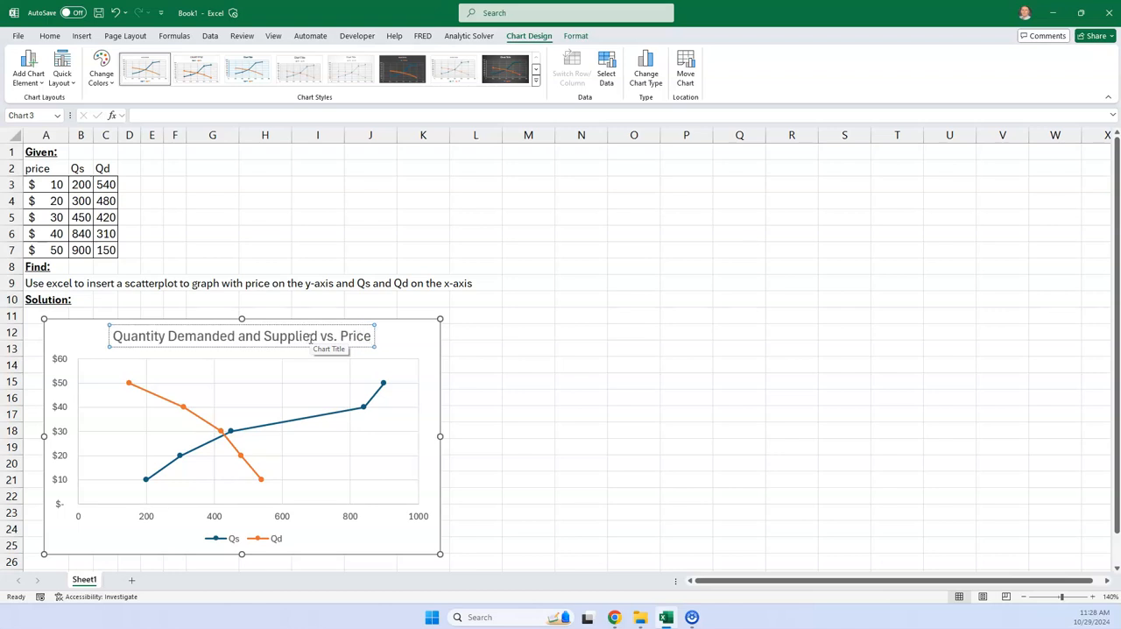
{"action": "left_click", "coordinate": [438, 394]}
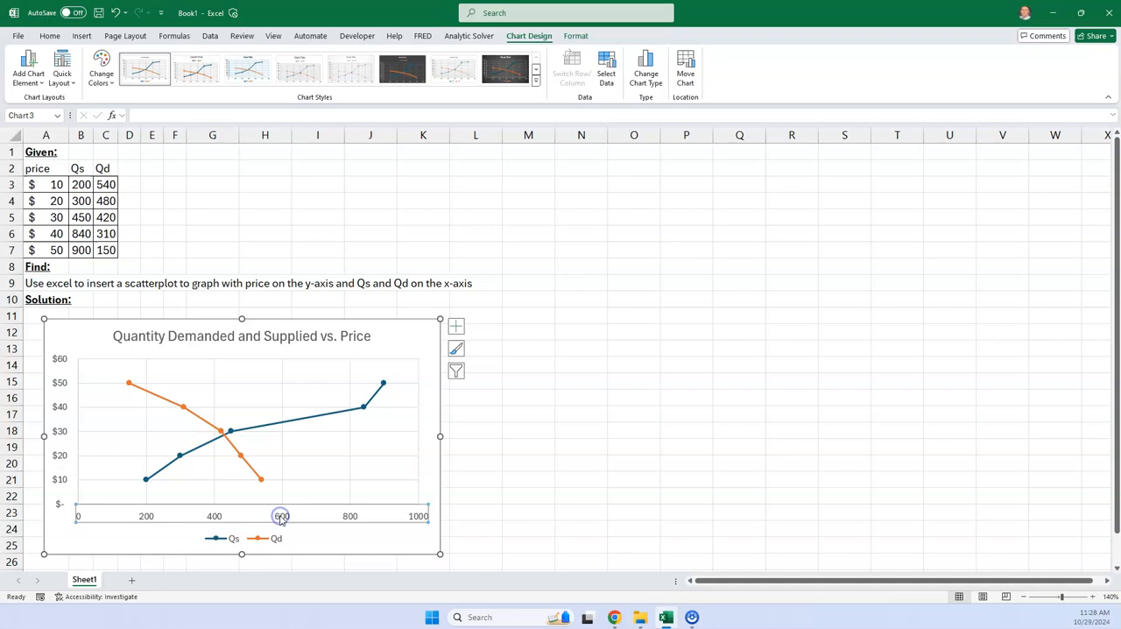
{"action": "mouse_move", "coordinate": [29, 70]}
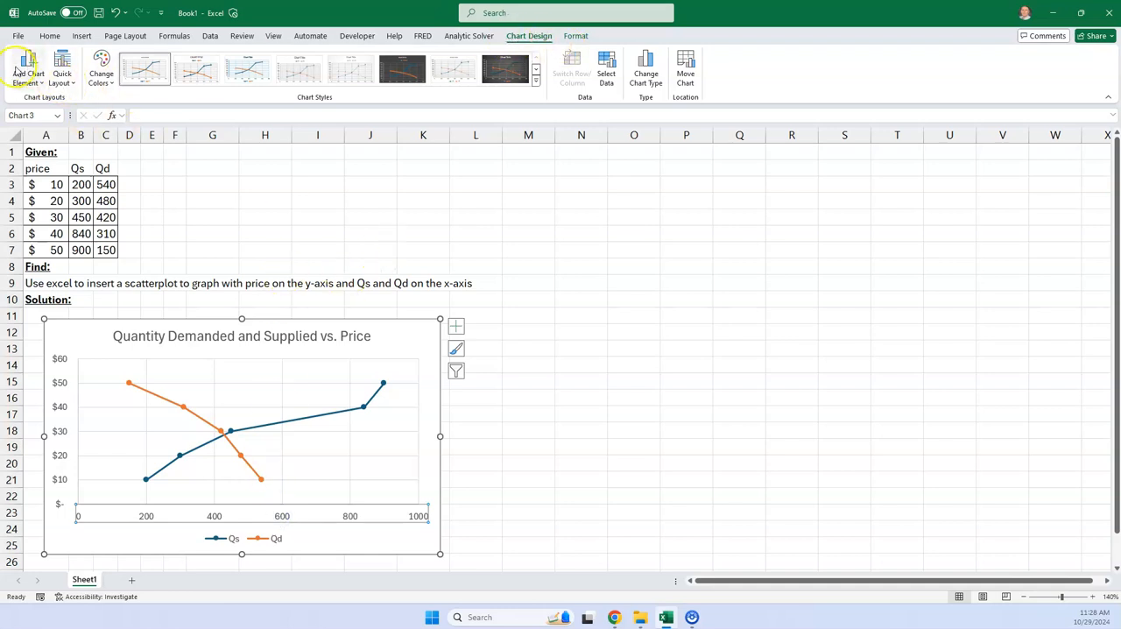
Step: Add a primary horizontal axis title reading 'Qs and Qd'
{"action": "left_click", "coordinate": [50, 117]}
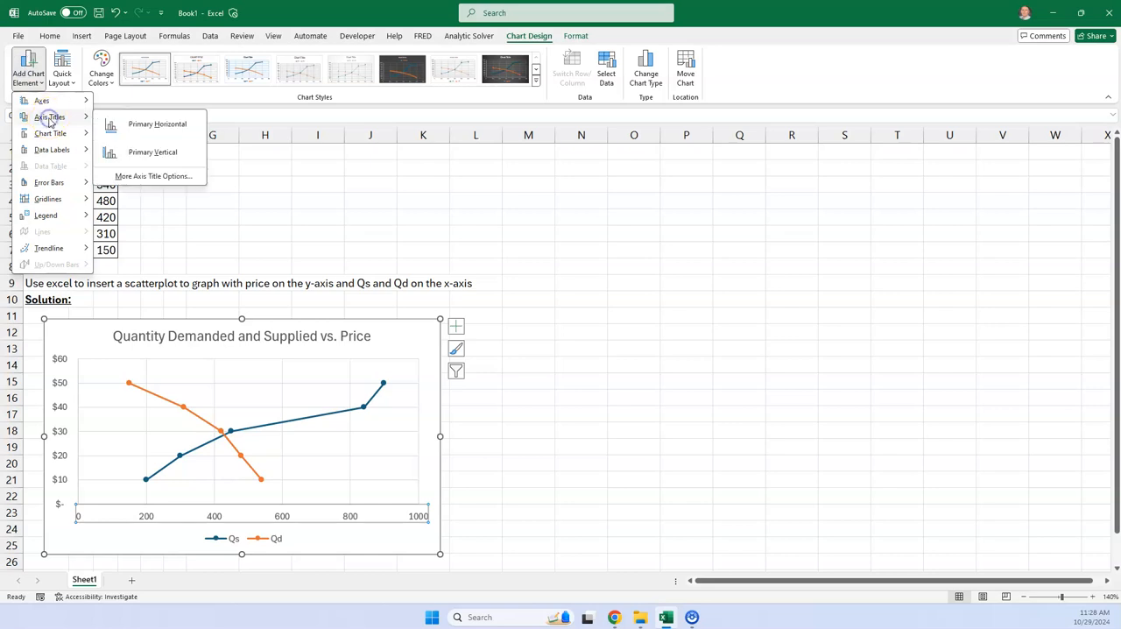
{"action": "left_click", "coordinate": [158, 122]}
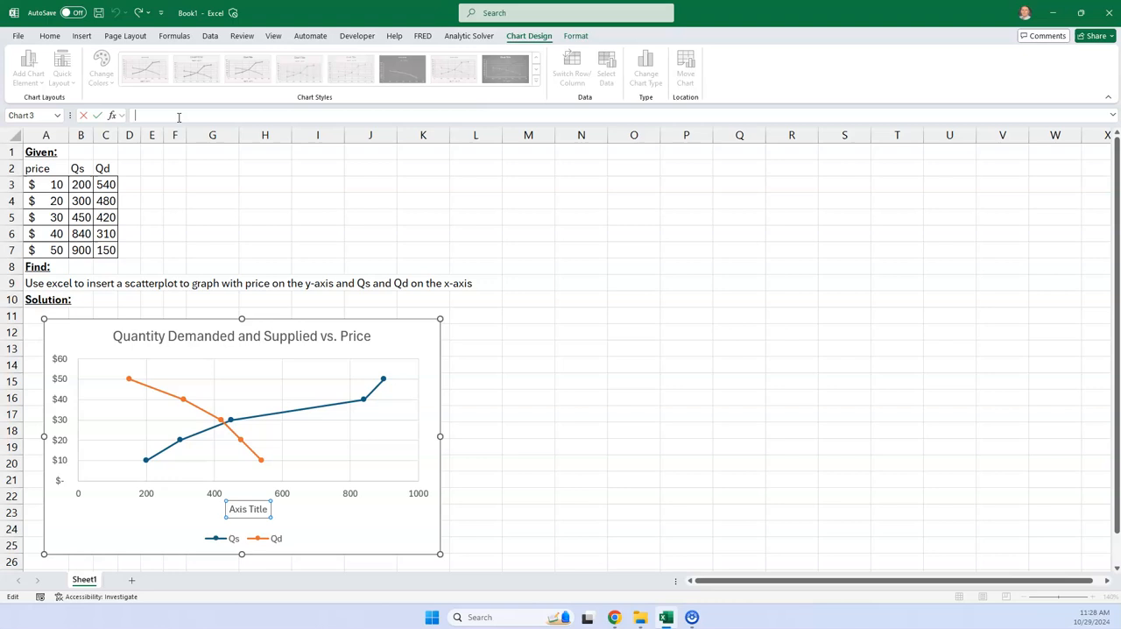
{"action": "type", "text": "Q"}
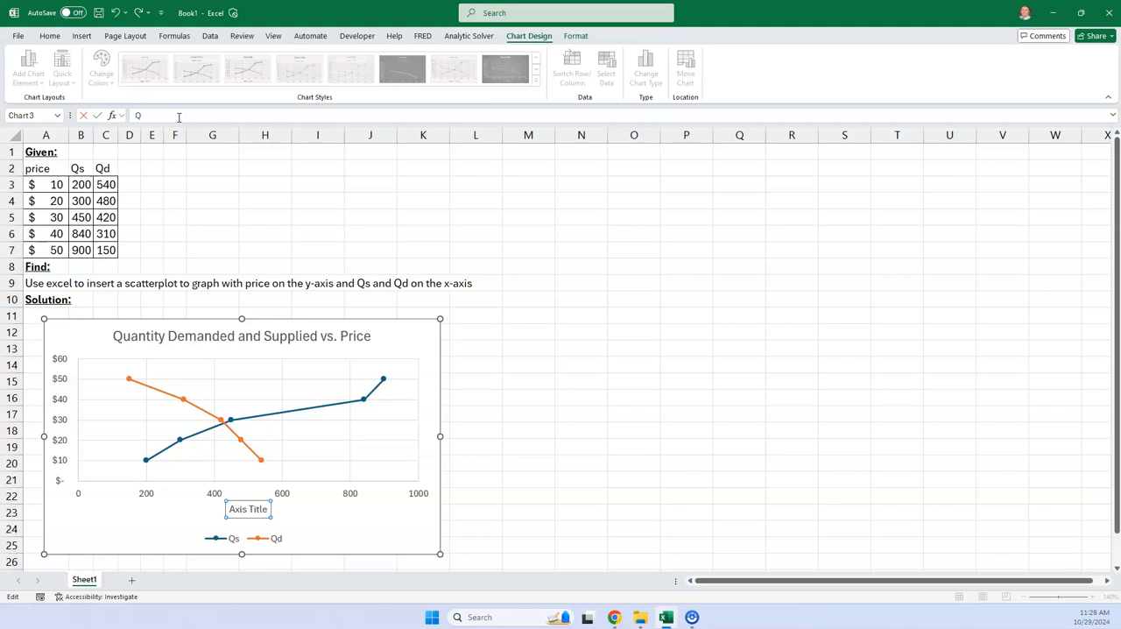
{"action": "type", "text": "s and Qd"}
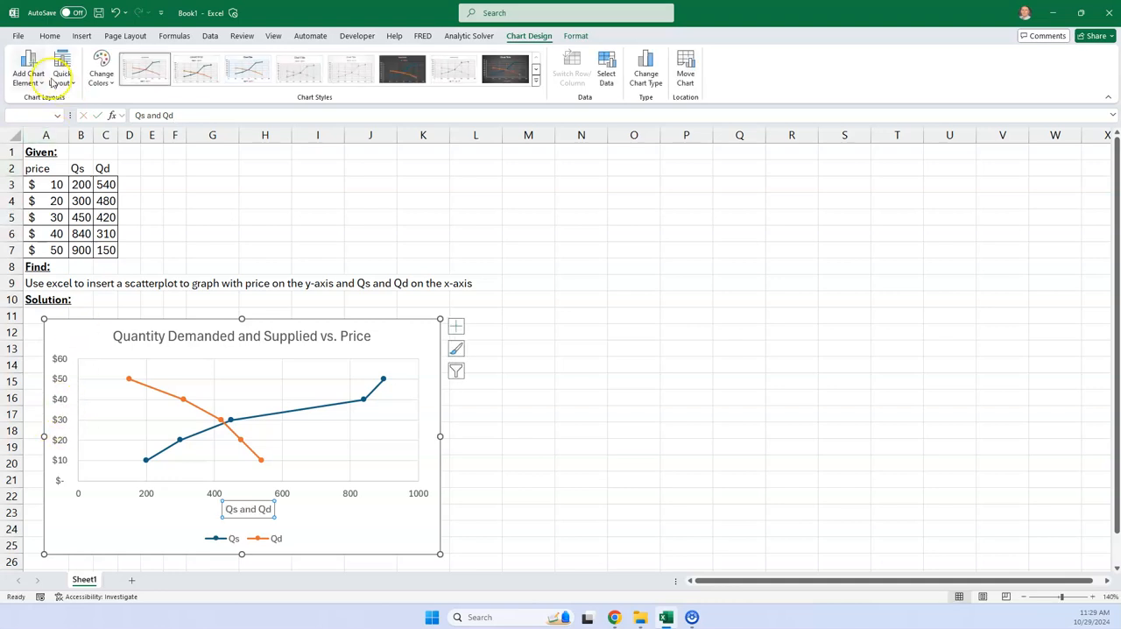
Step: Add a primary vertical axis title linked to the price header, =Sheet1!$A$2
{"action": "left_click", "coordinate": [28, 69]}
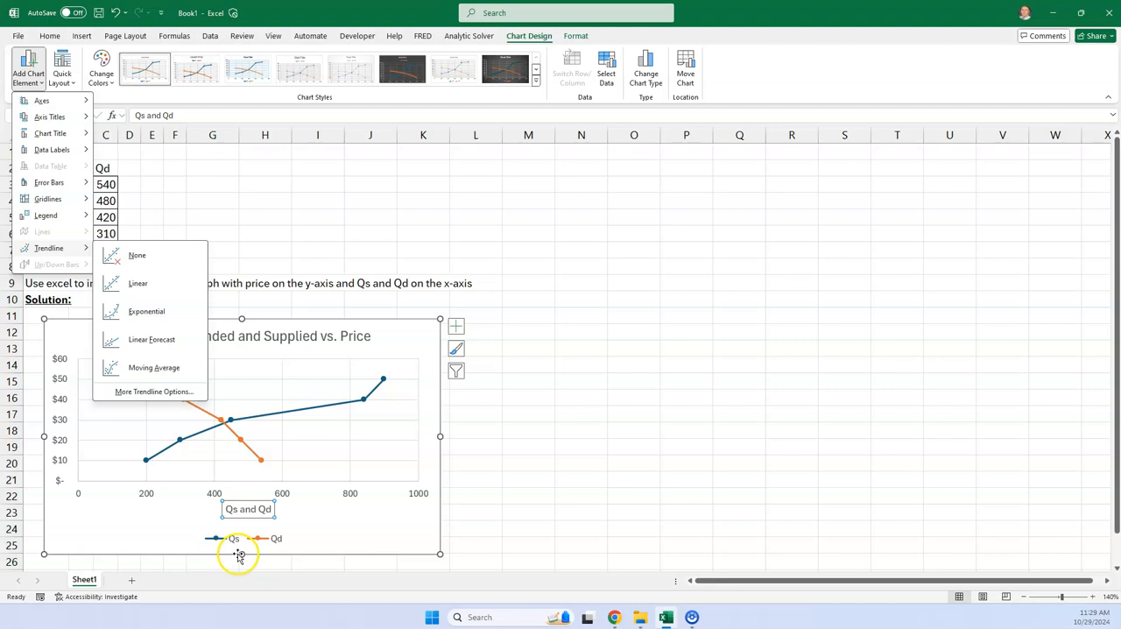
{"action": "left_click", "coordinate": [49, 116]}
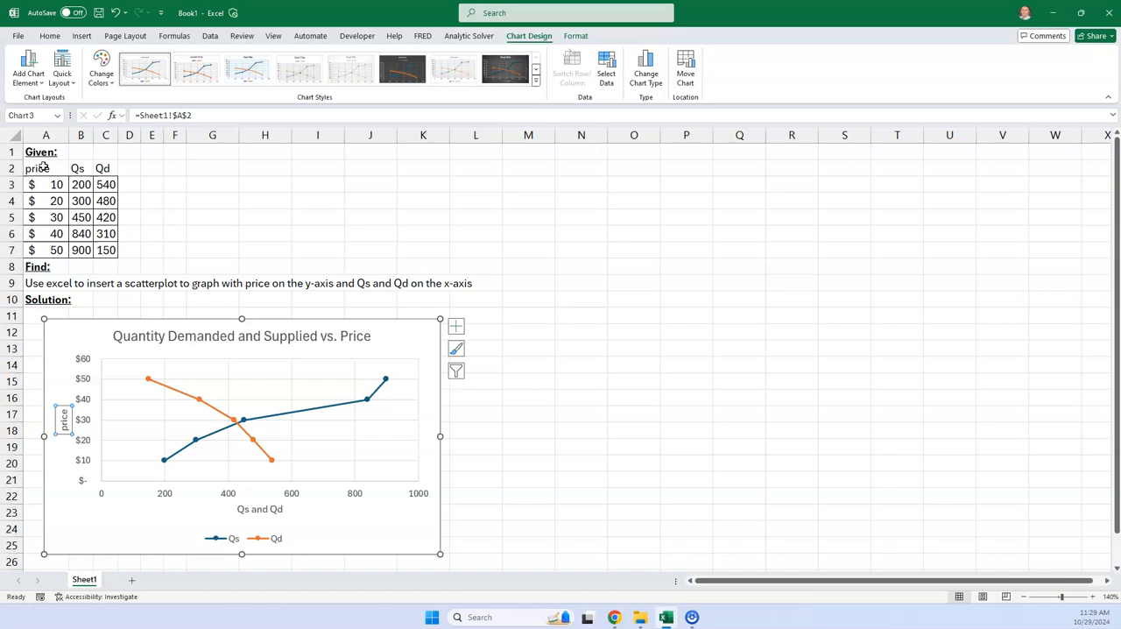
{"action": "left_click", "coordinate": [307, 337]}
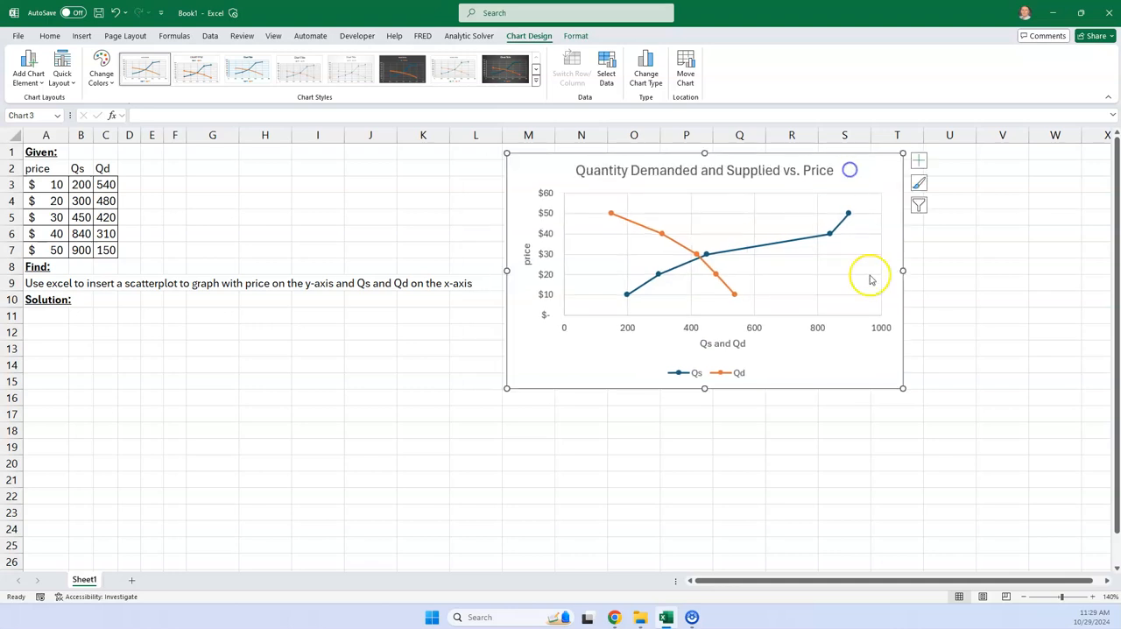
Step: Move the chart beside the table and enlarge it to span roughly columns M to V
{"action": "left_click_drag", "start_coordinate": [902, 389], "coordinate": [1002, 487]}
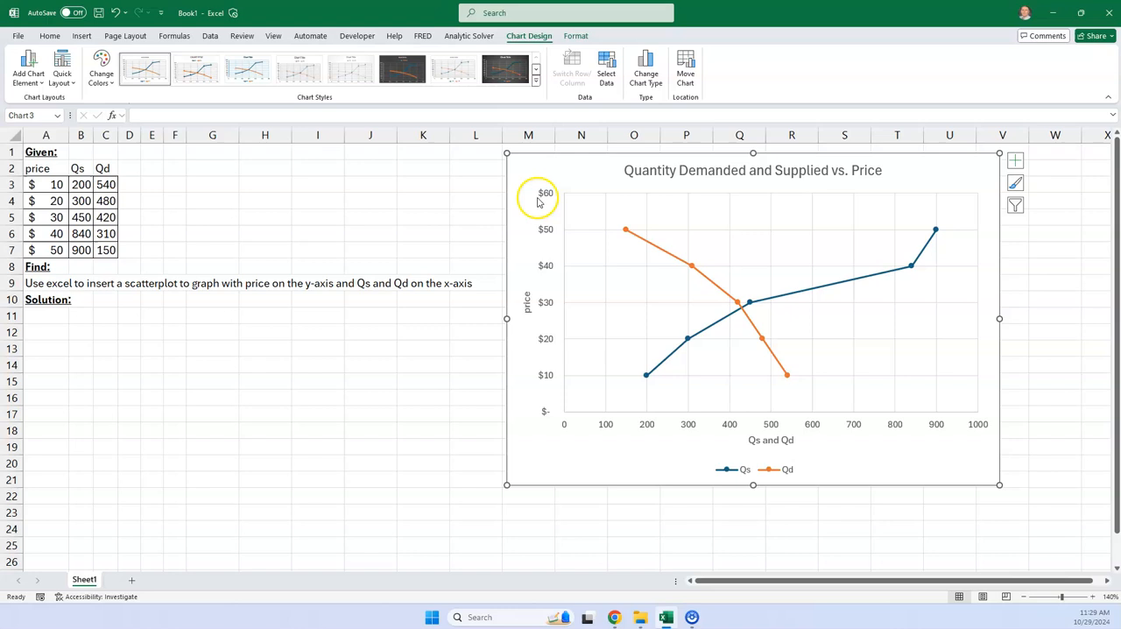
{"action": "mouse_move", "coordinate": [995, 441]}
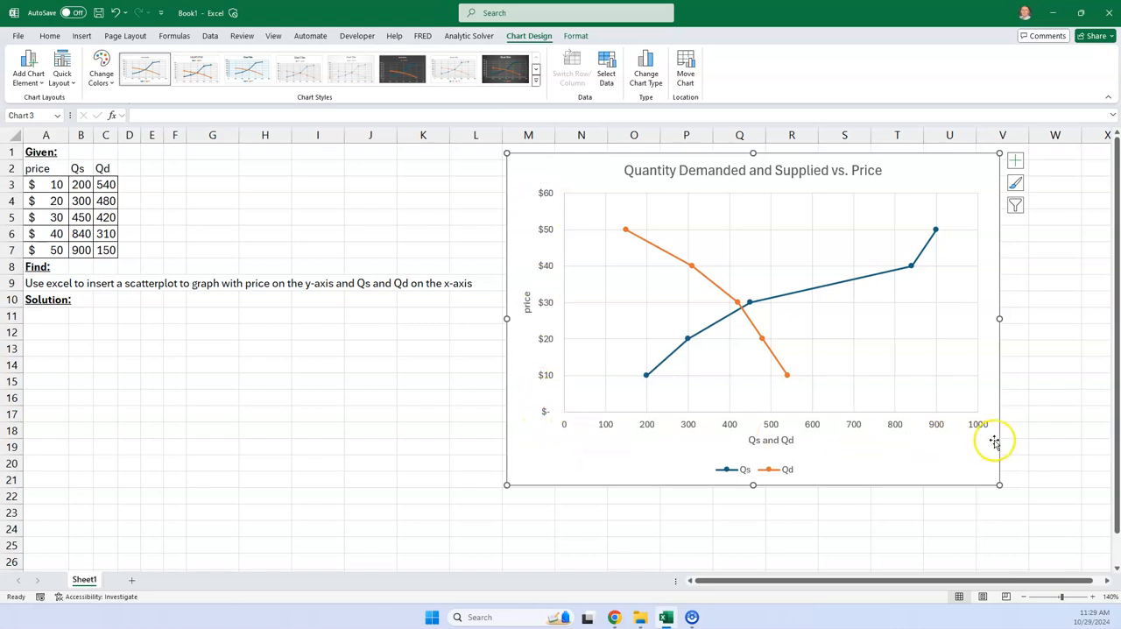
{"action": "mouse_move", "coordinate": [855, 442]}
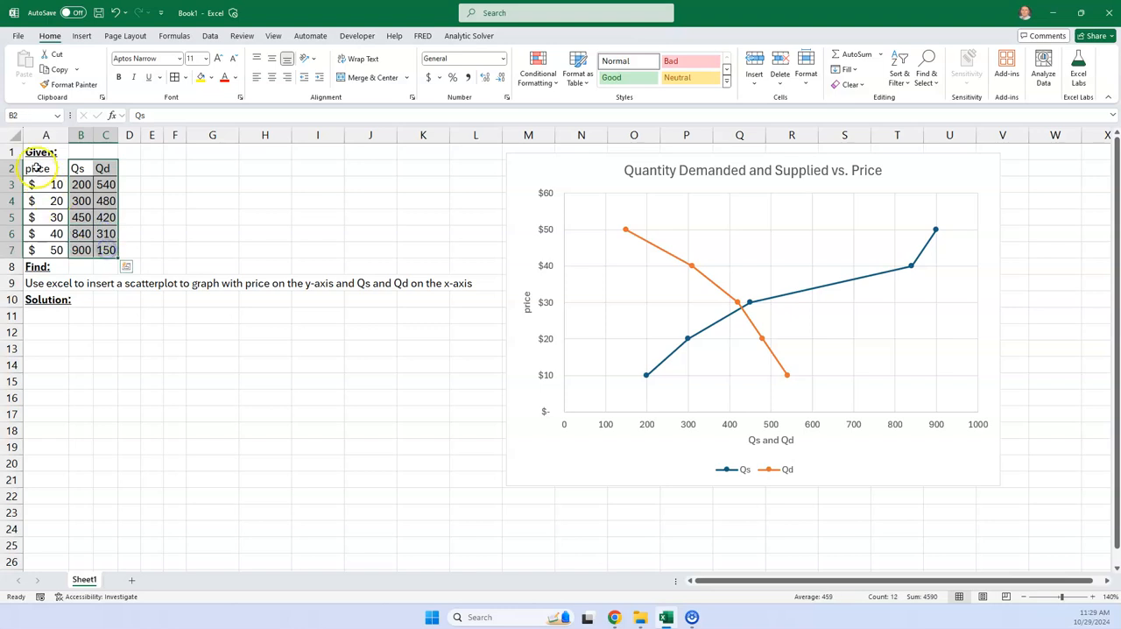
{"action": "left_click", "coordinate": [45, 169]}
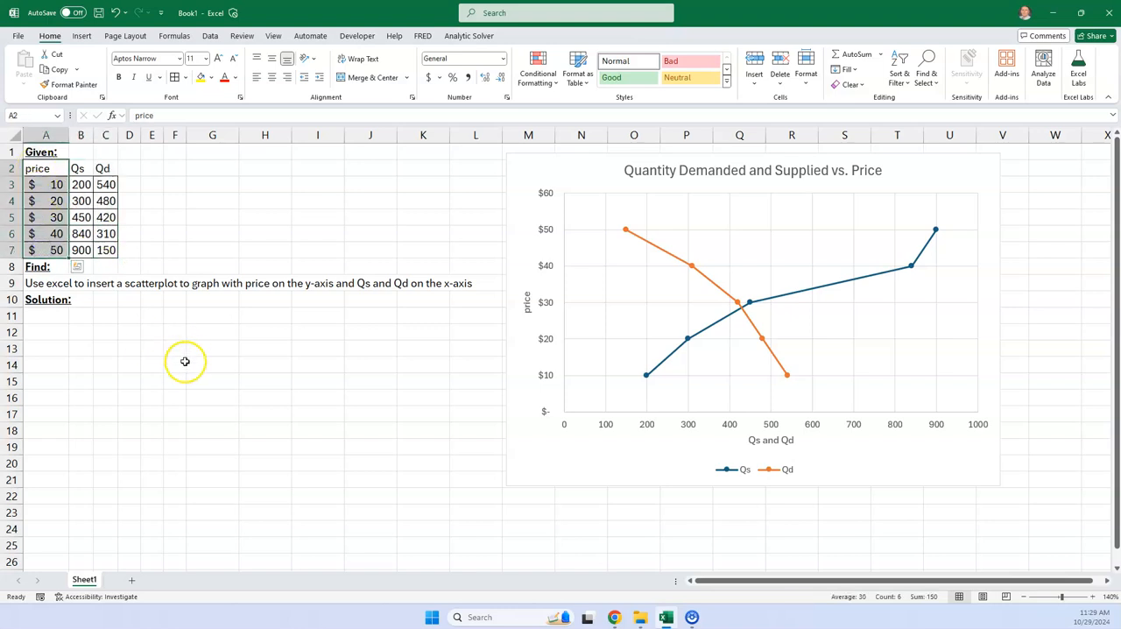
{"action": "mouse_move", "coordinate": [392, 410]}
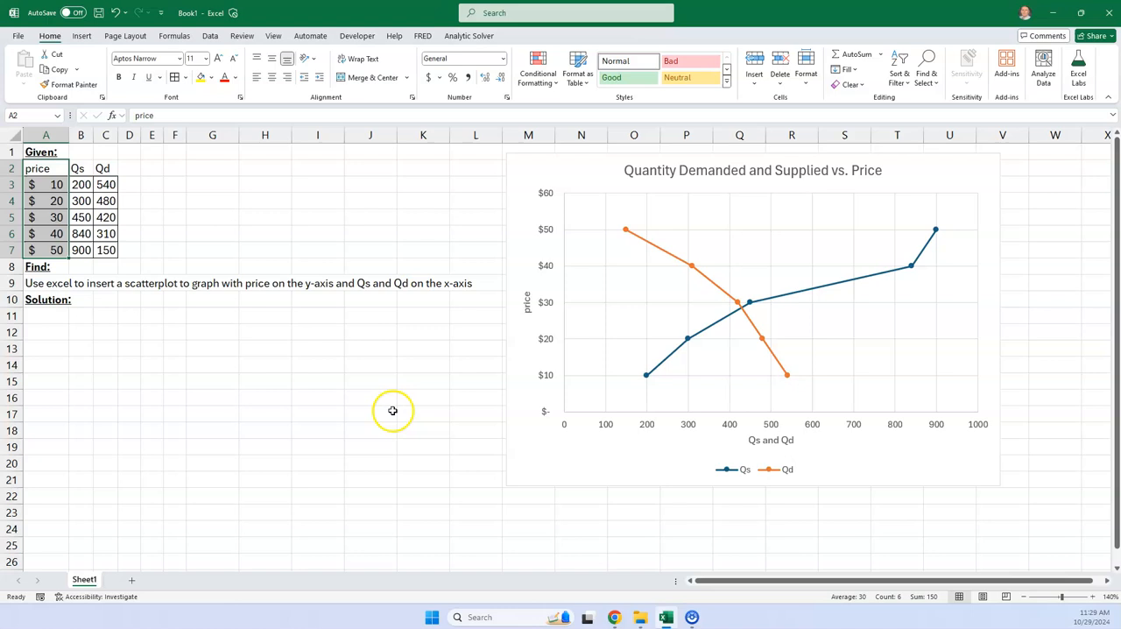
{"action": "mouse_move", "coordinate": [308, 354]}
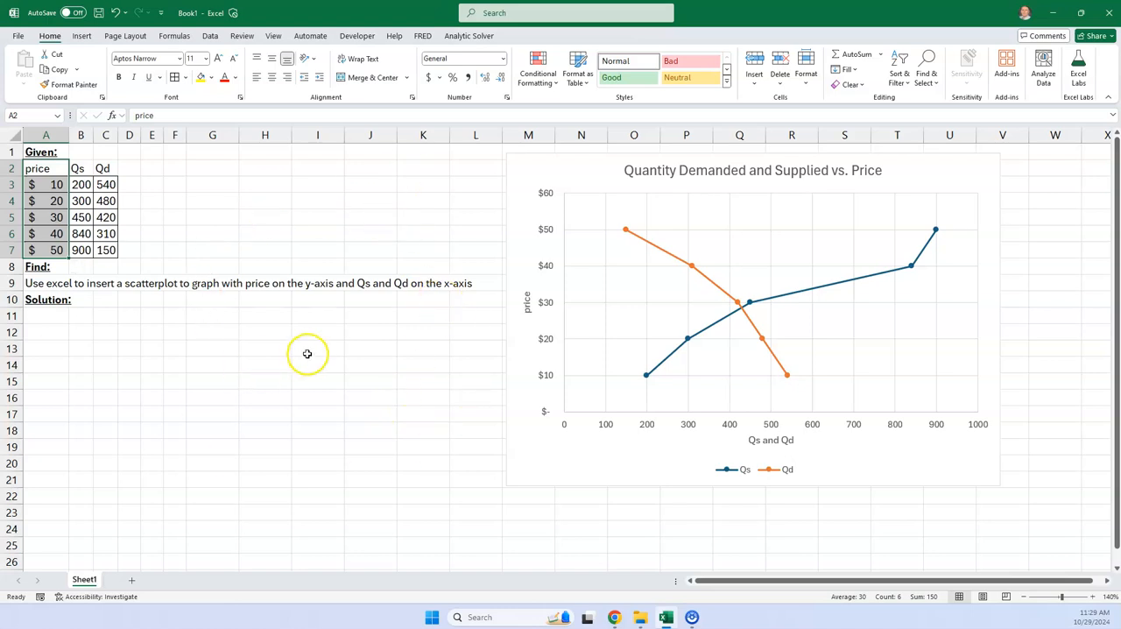
{"action": "mouse_move", "coordinate": [235, 256]}
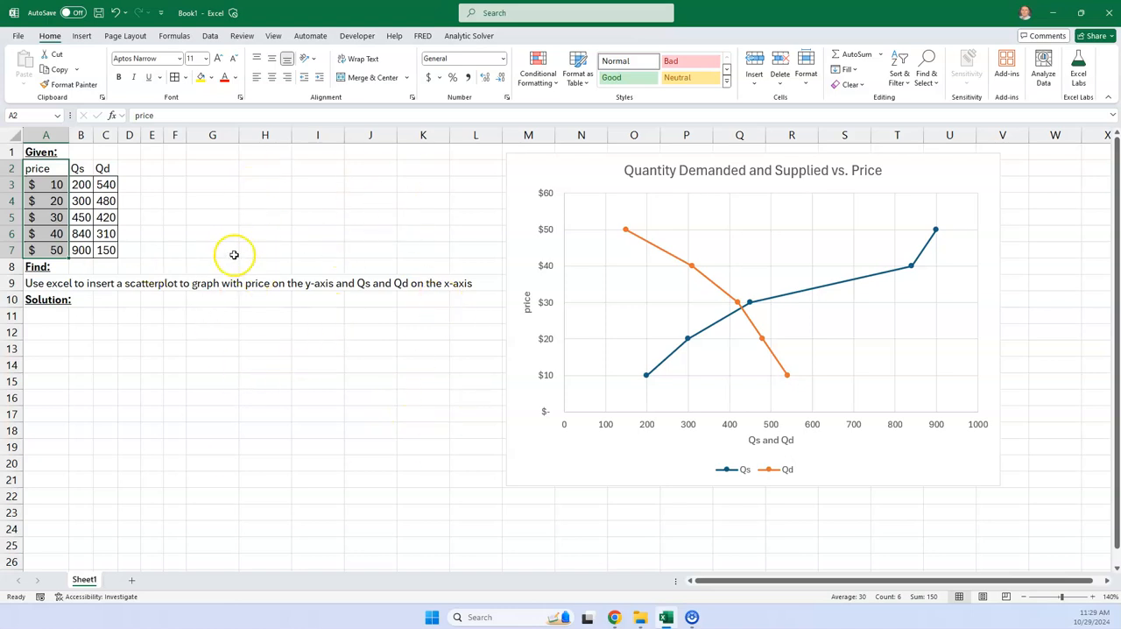
{"action": "mouse_move", "coordinate": [249, 263]}
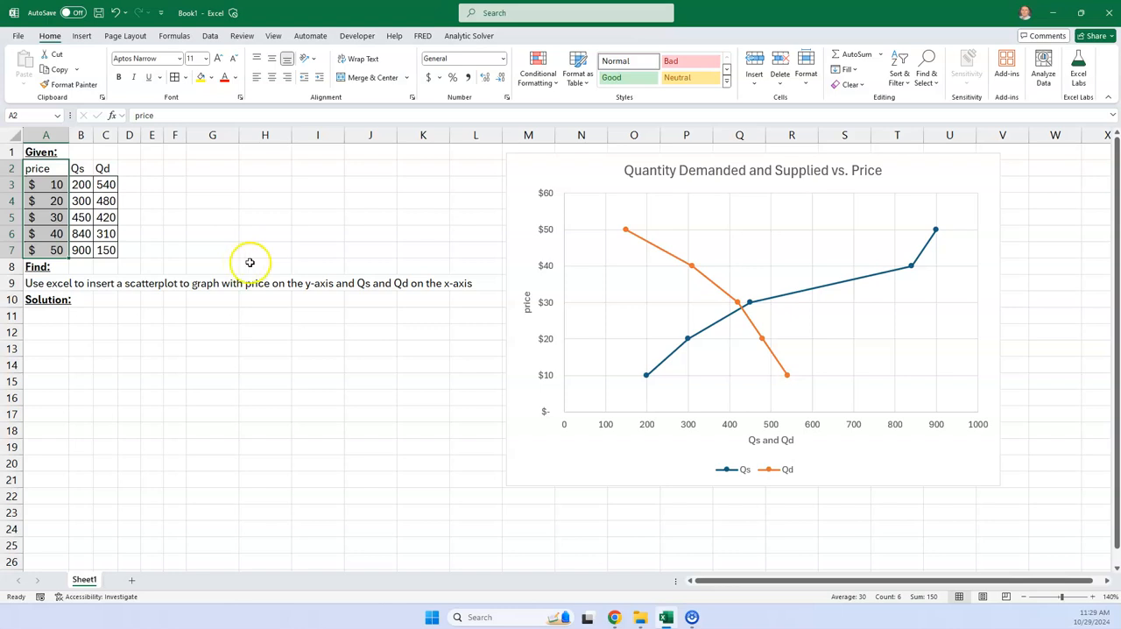
{"action": "mouse_move", "coordinate": [271, 245]}
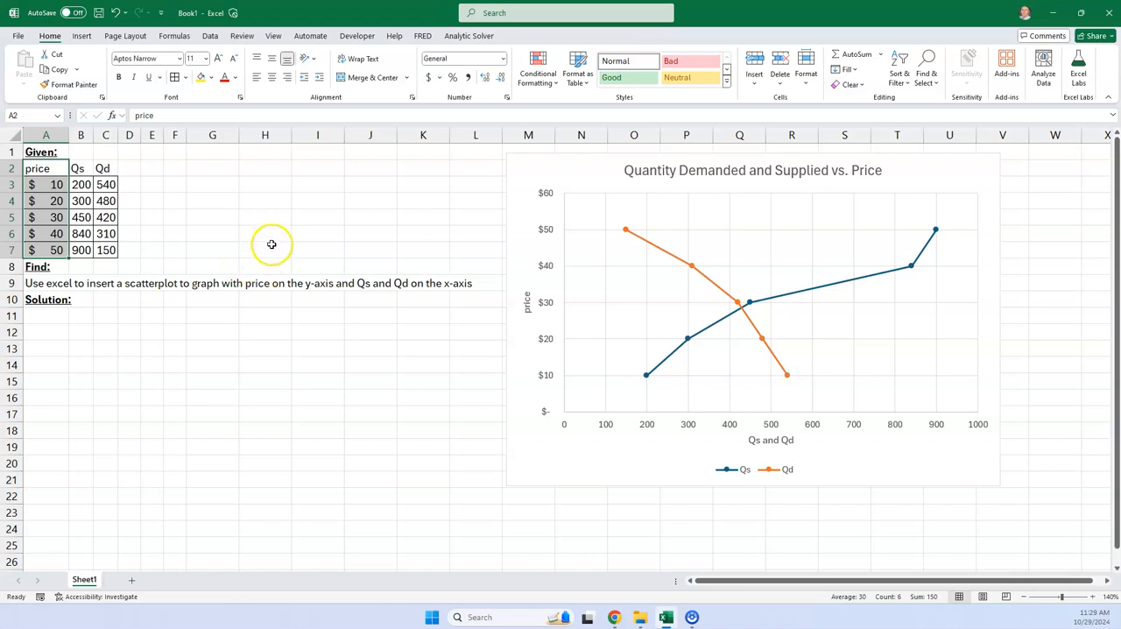
{"action": "mouse_move", "coordinate": [272, 245]}
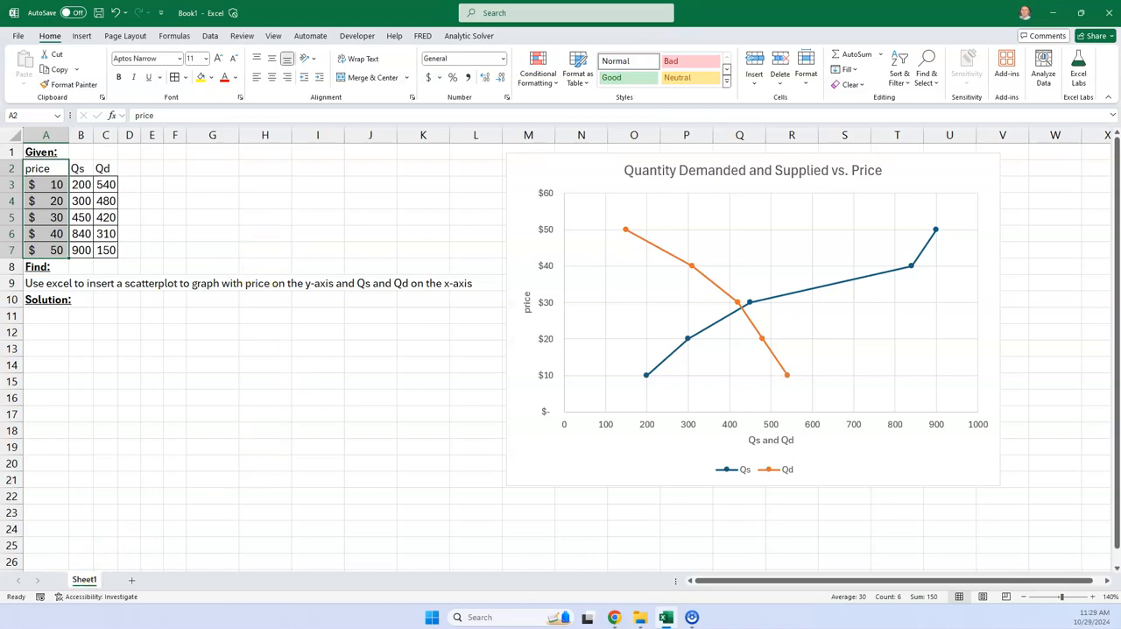